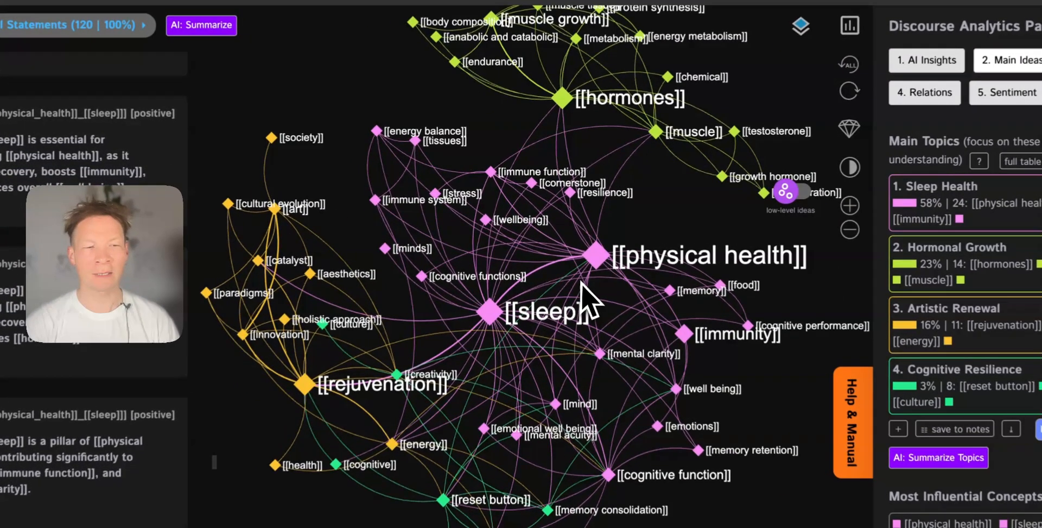
Filter the sleep graph to physical health plus hormones, reset it, and highlight the Sleep Health topic
left_click(595, 254)
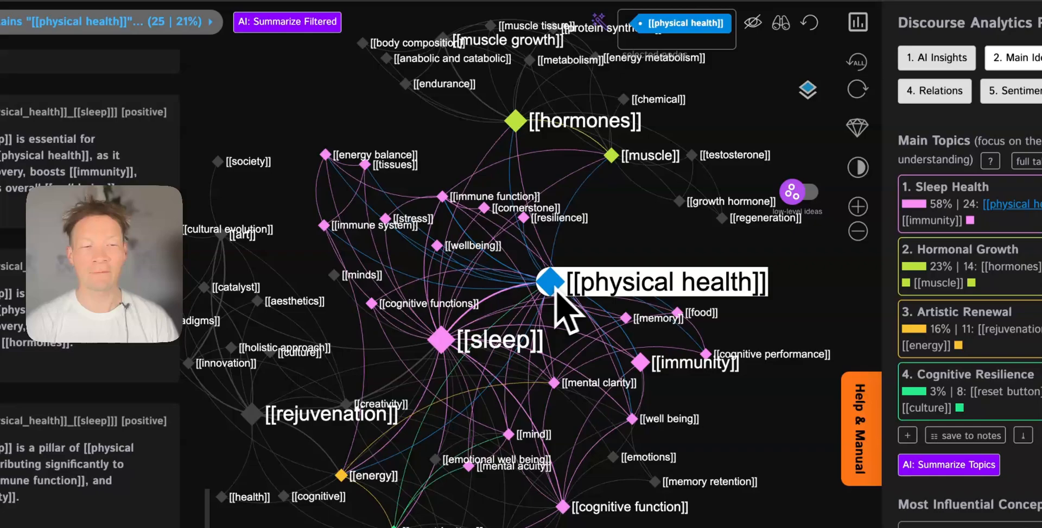
left_click(440, 340)
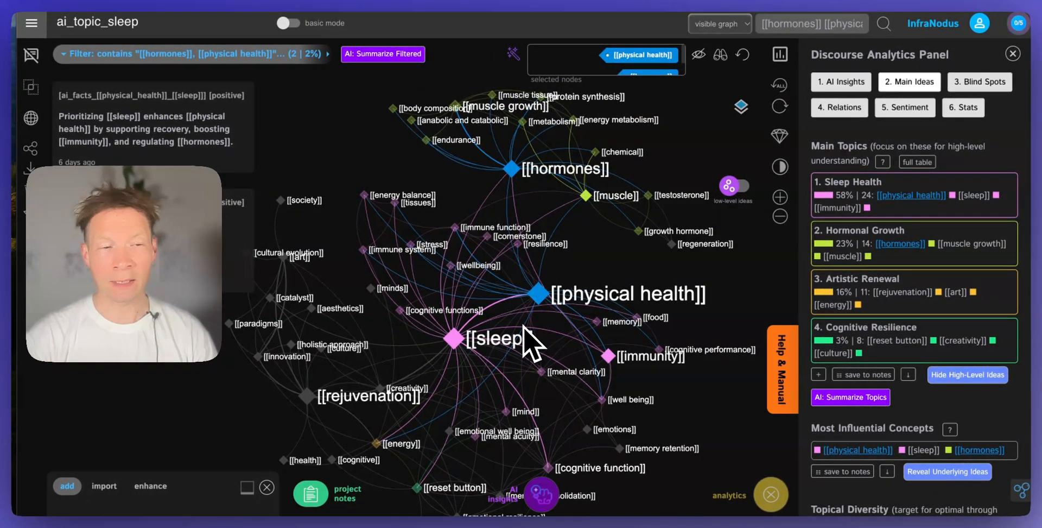
left_click(538, 294)
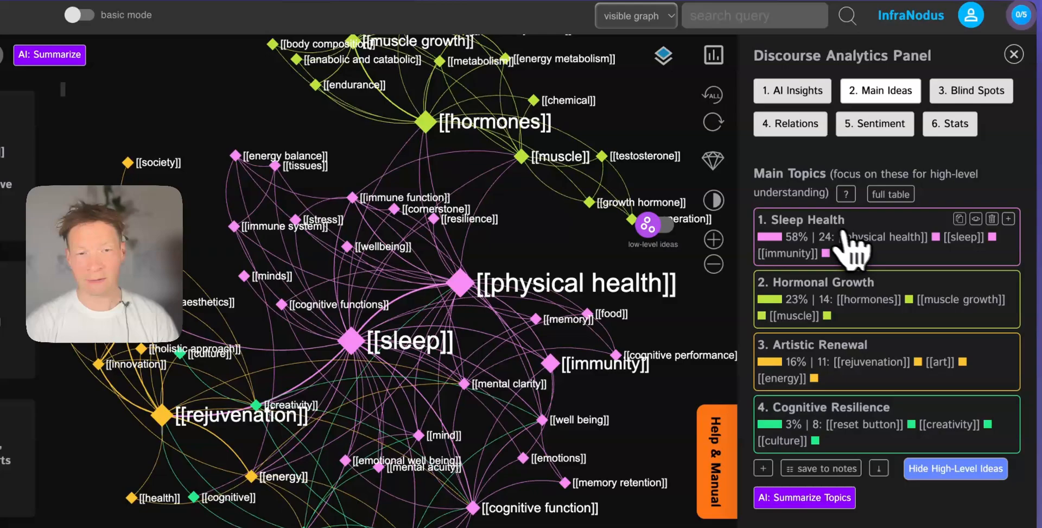
left_click(831, 301)
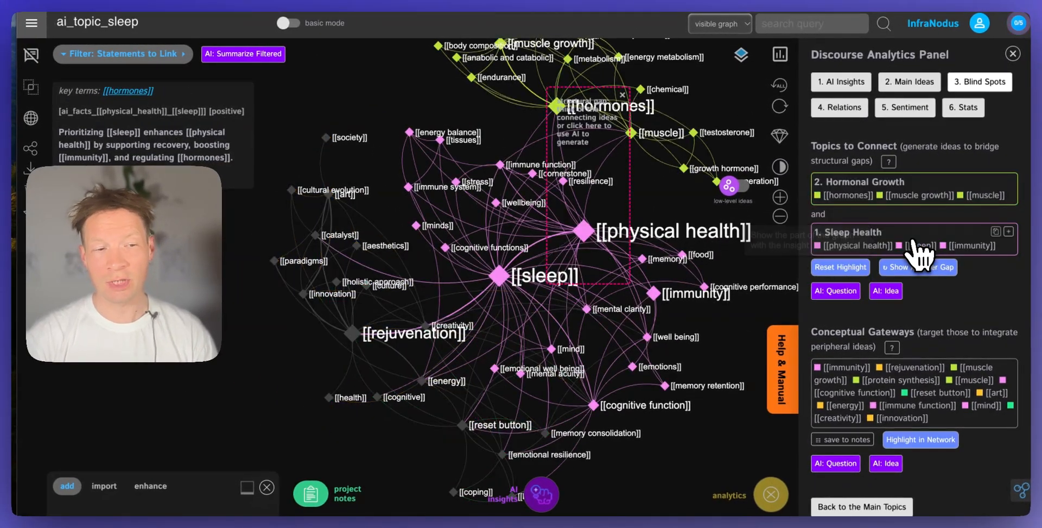
Cycle structural gaps in Blind Spots until Hormonal Growth and Sleep Health are highlighted
left_click(924, 266)
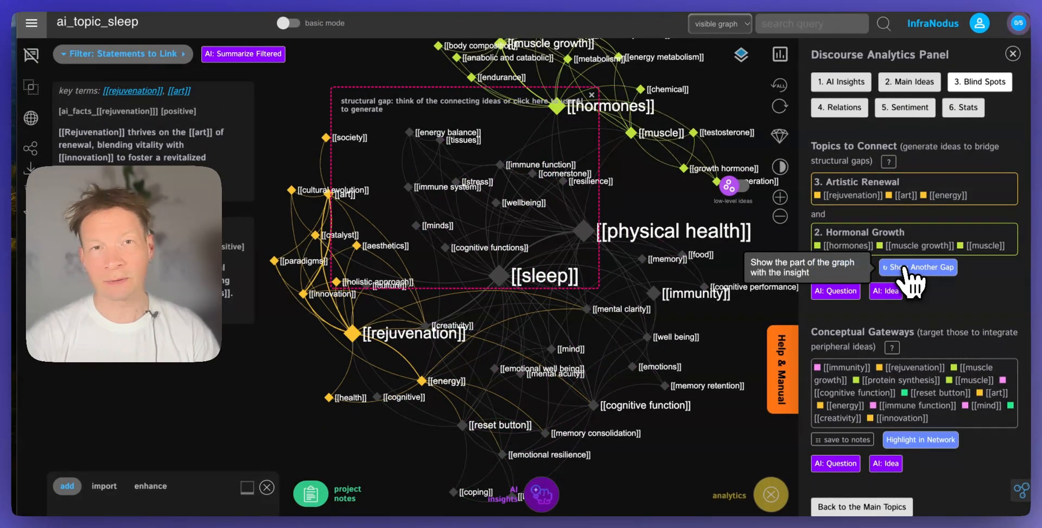
left_click(923, 266)
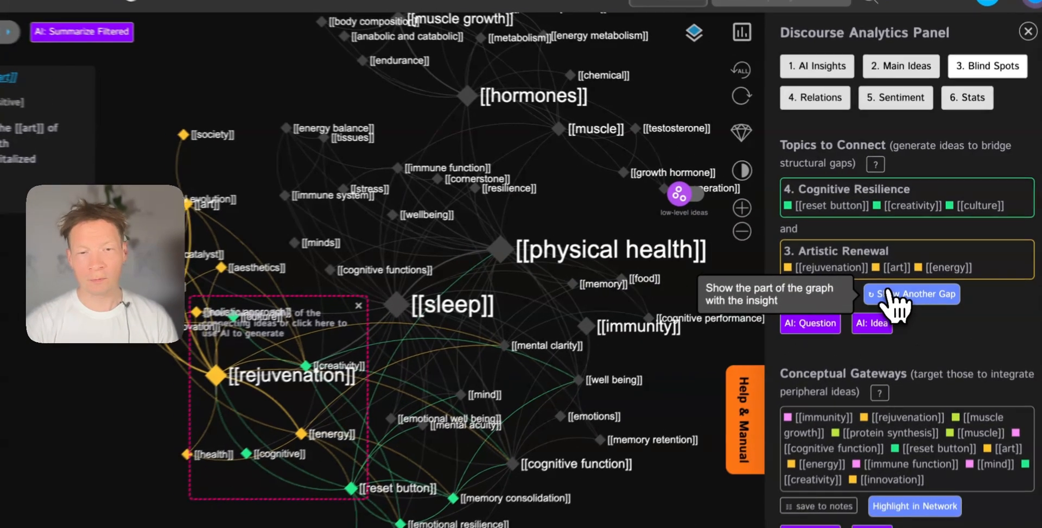
left_click(911, 294)
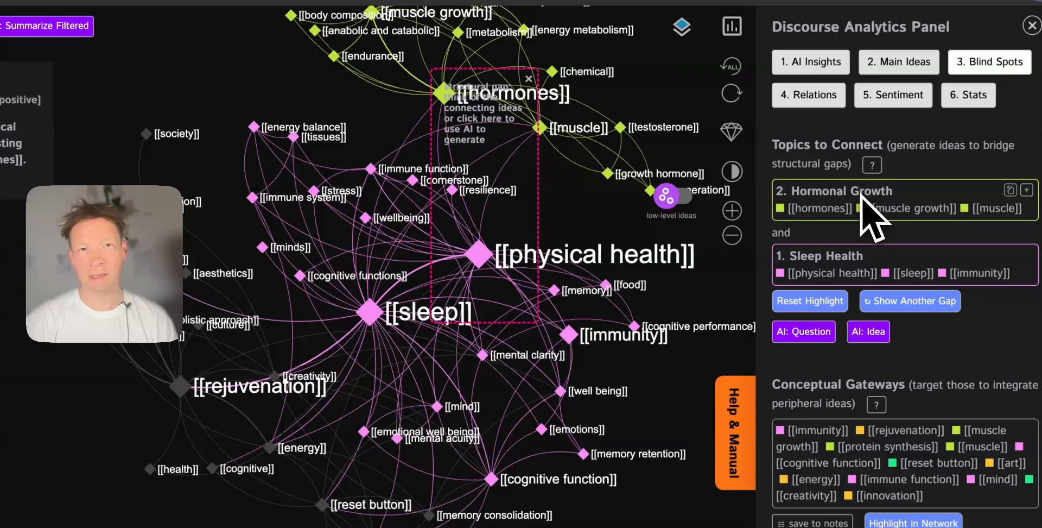
mouse_move(565, 239)
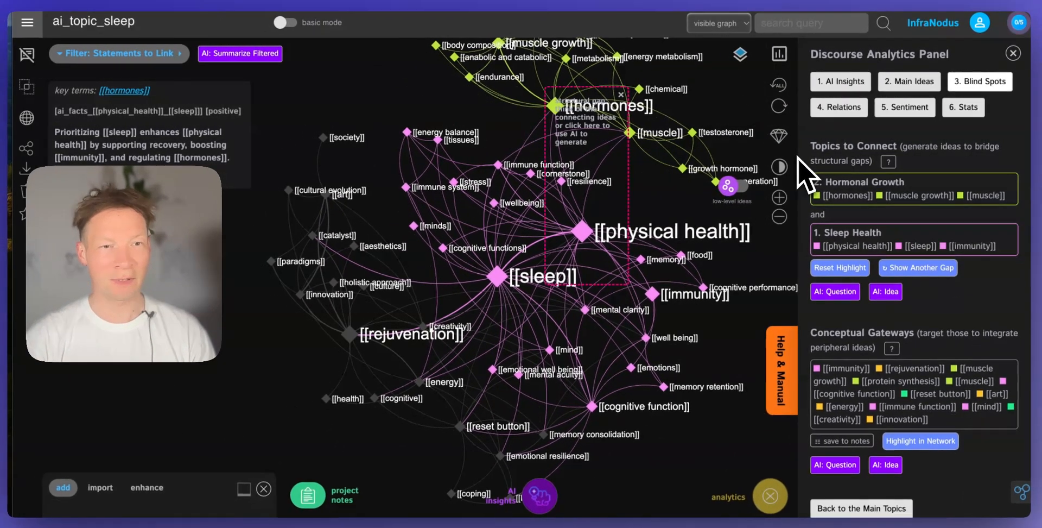
Return to the Main Ideas overview and go back to the InfraNodus home page
left_click(908, 81)
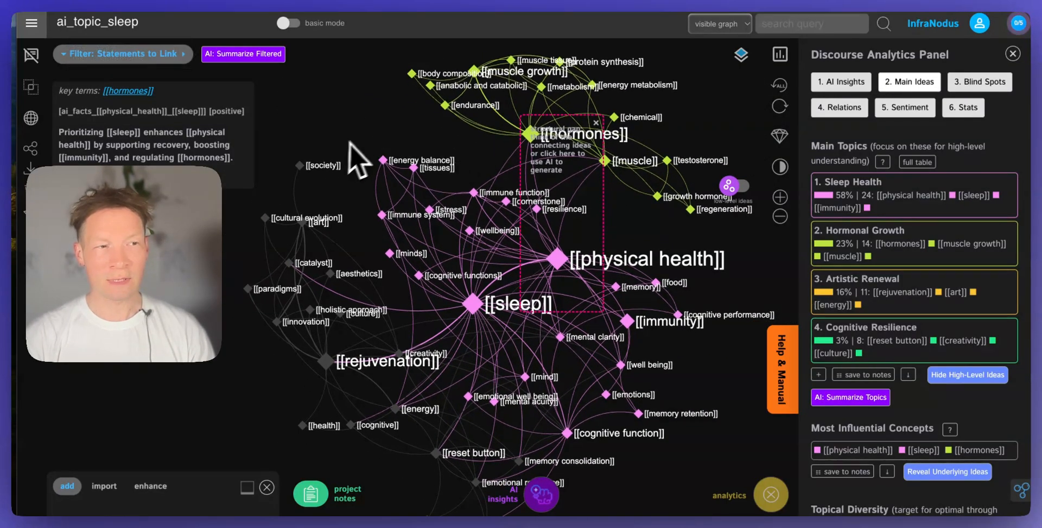
left_click(1012, 54)
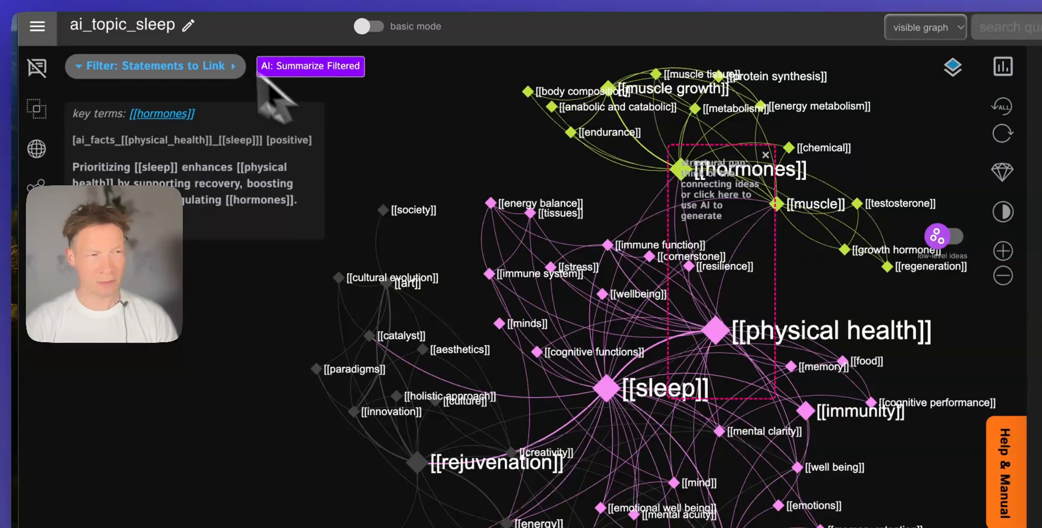
left_click(37, 26)
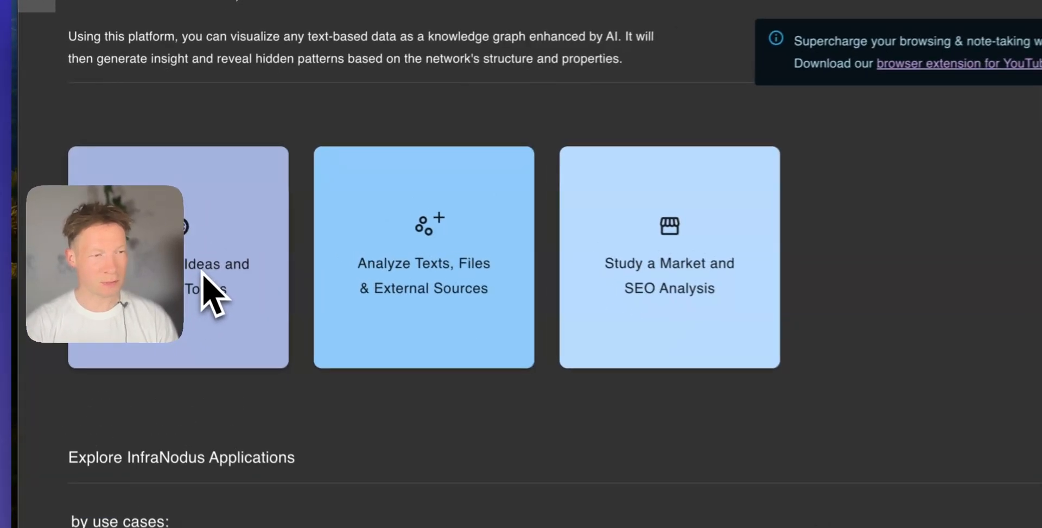
Start Explore Ideas and Topics with 'chinese medicine' as the topic
left_click(177, 257)
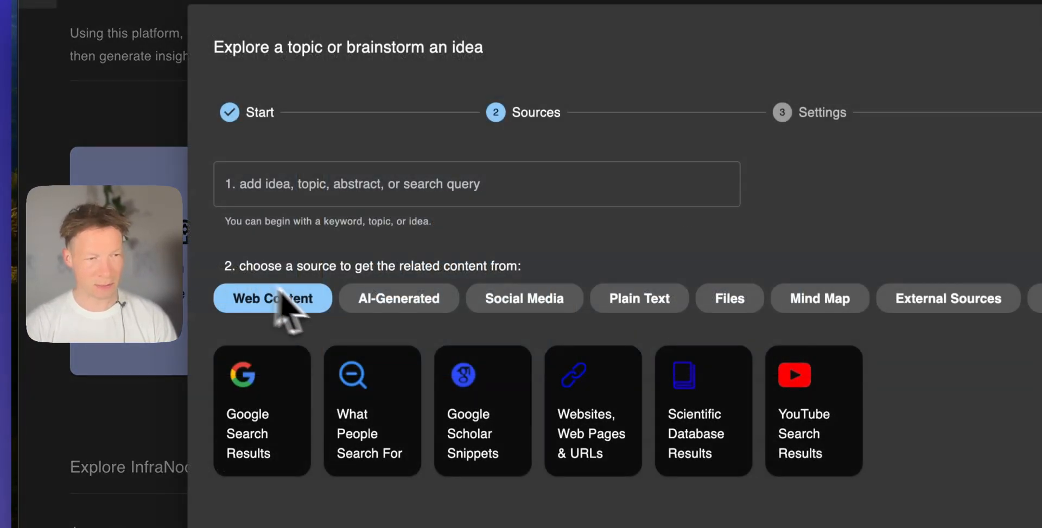
left_click(475, 184)
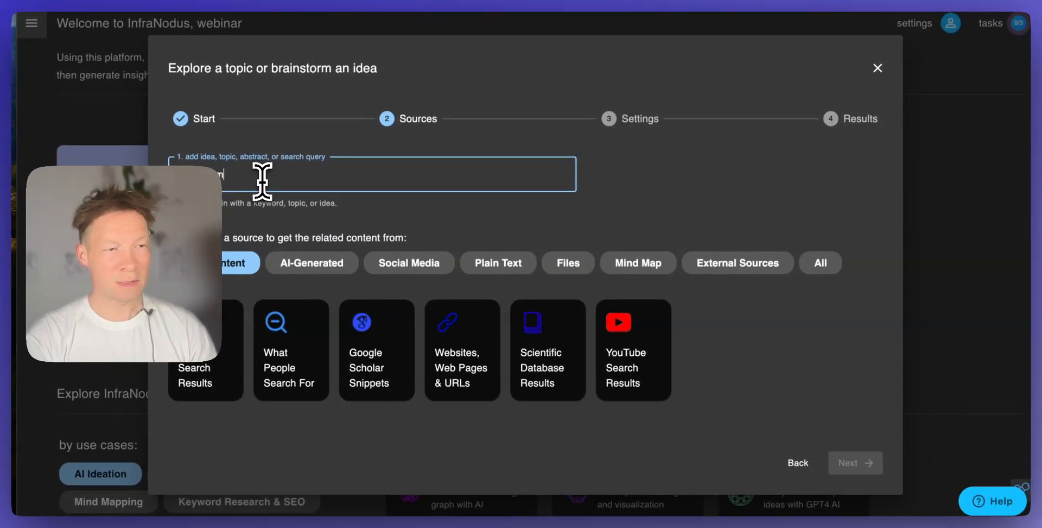
type("medicine")
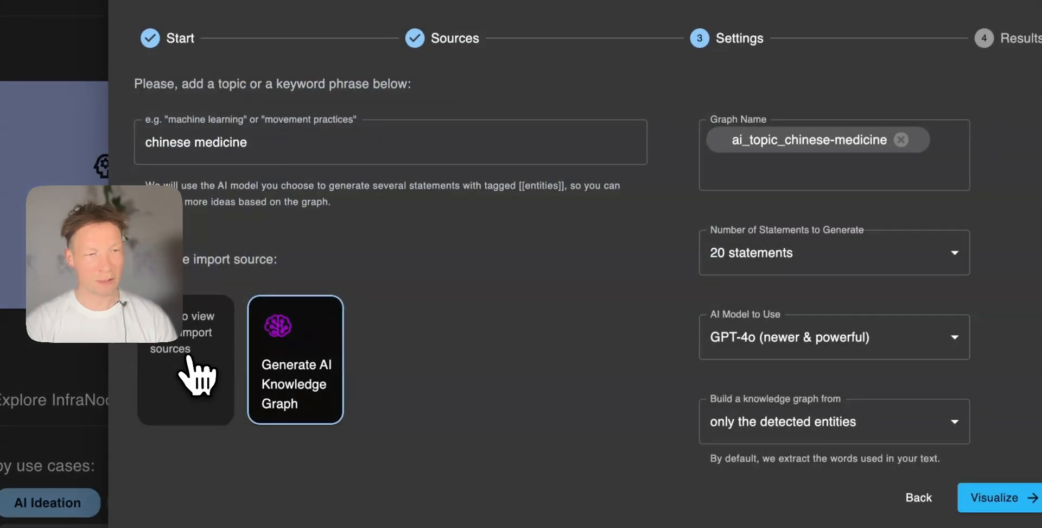
Set the AI knowledge graph to 30 statements from detected entities only and visualize it
left_click(834, 252)
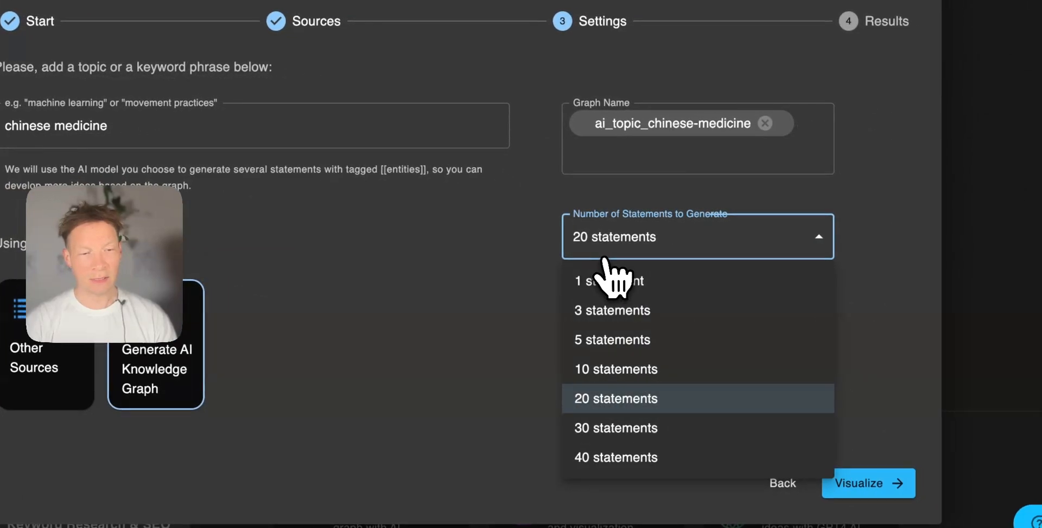
left_click(614, 428)
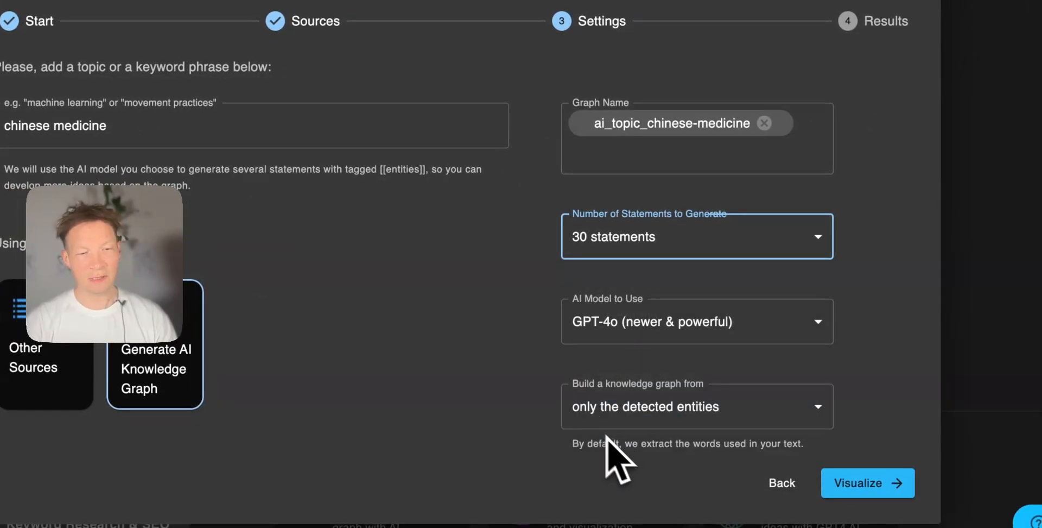
scroll("down", 3)
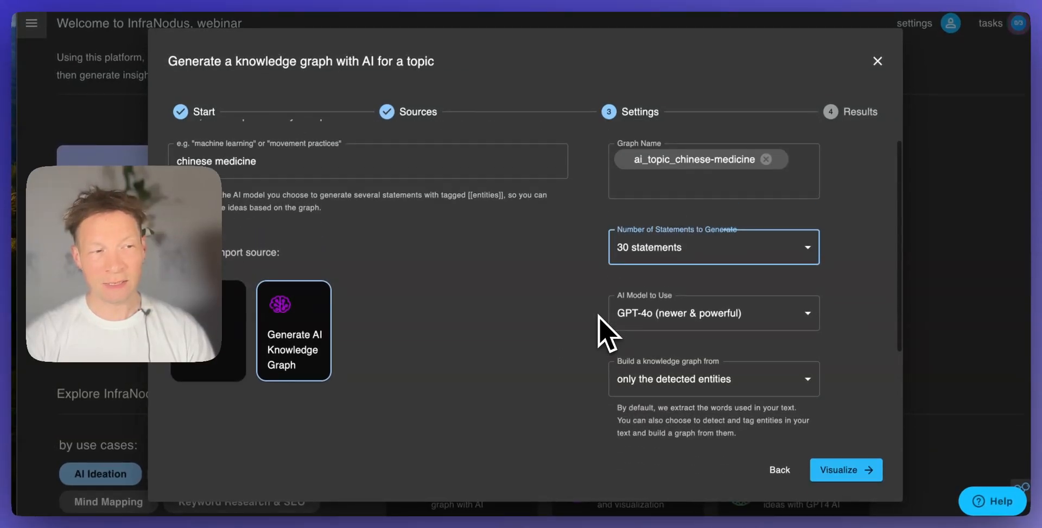
left_click(713, 379)
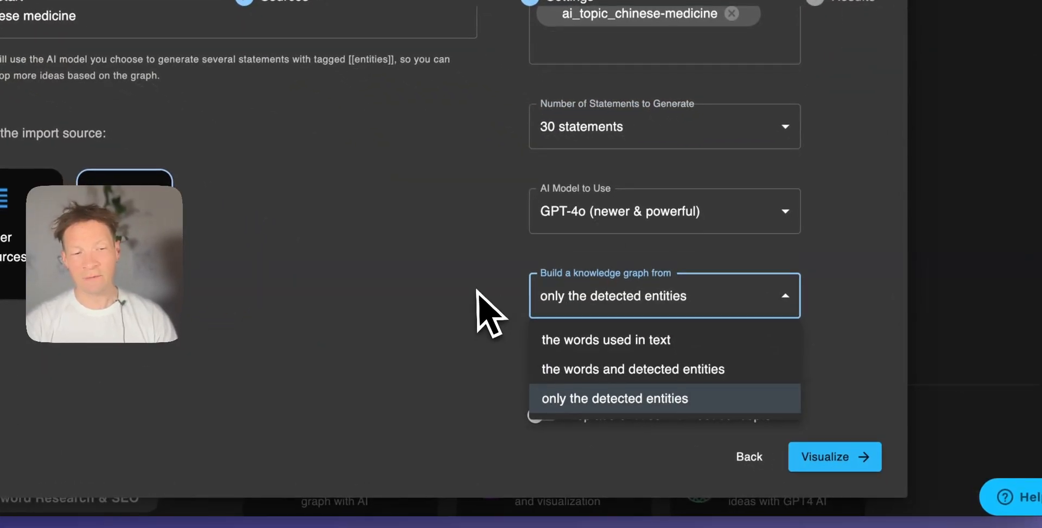
left_click(614, 399)
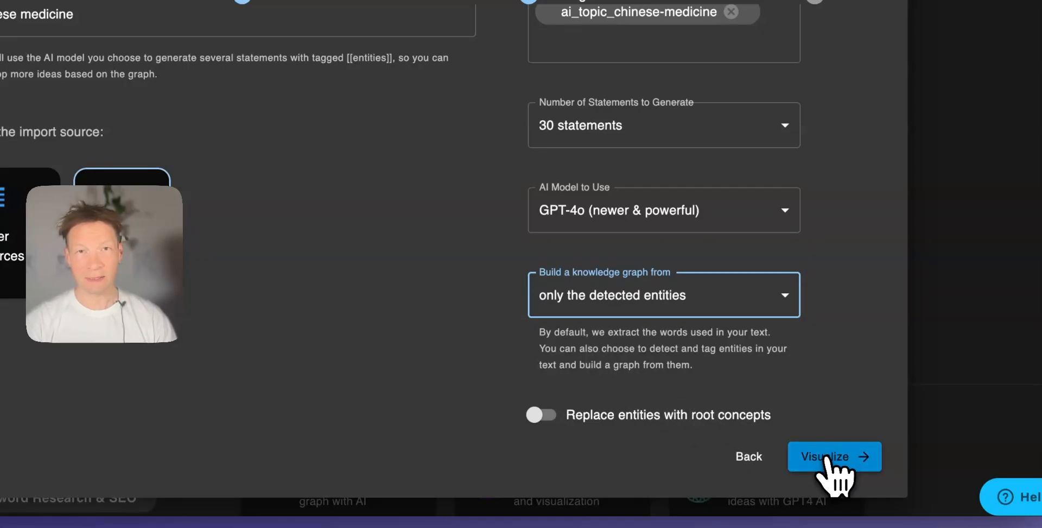
left_click(833, 456)
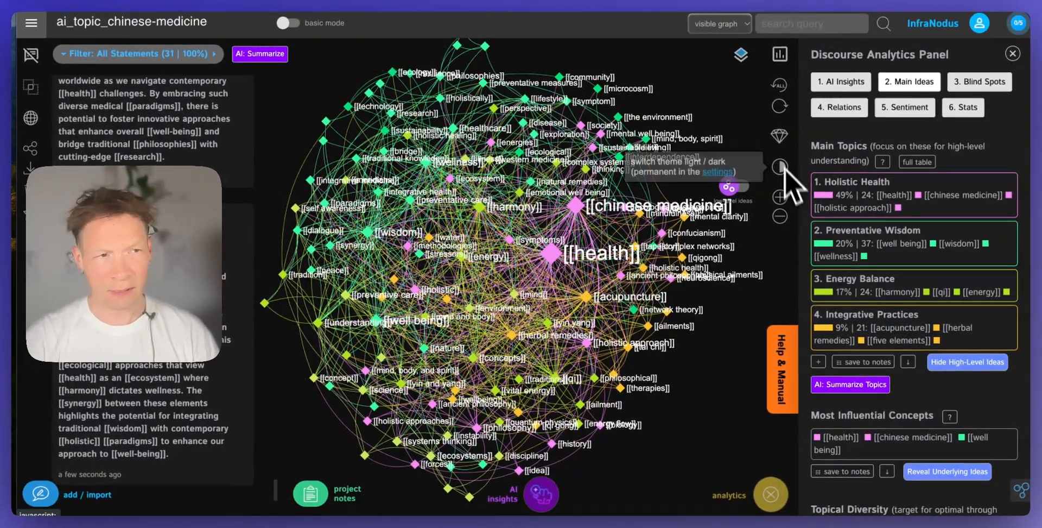
Show the Node Filters settings of the chinese medicine graph display
left_click(286, 23)
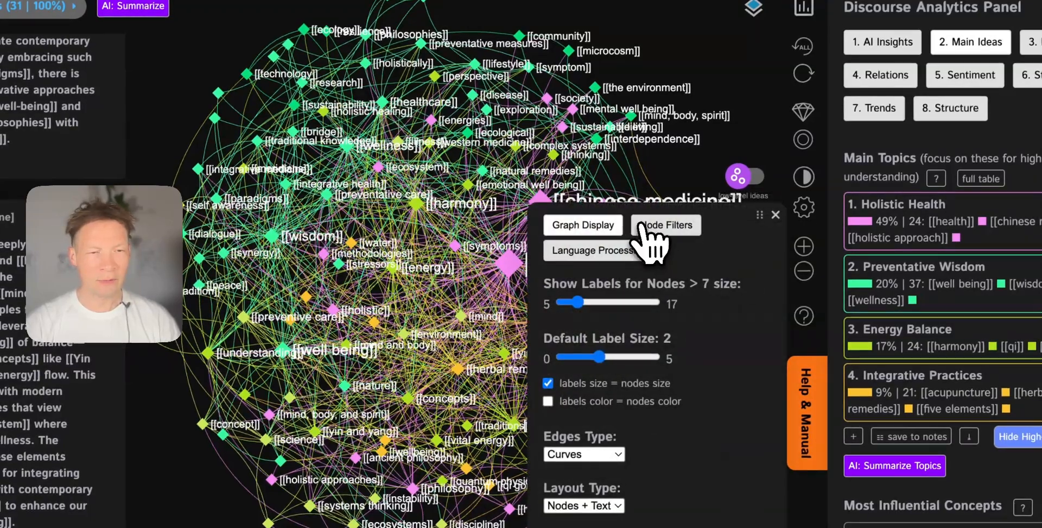
left_click(666, 225)
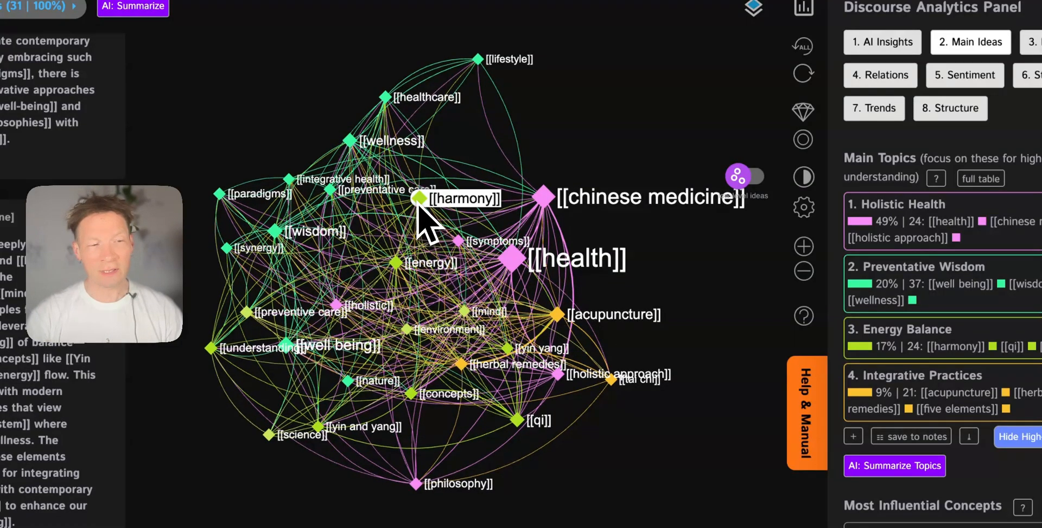
Filter the statements to those mentioning the harmony node
left_click(421, 263)
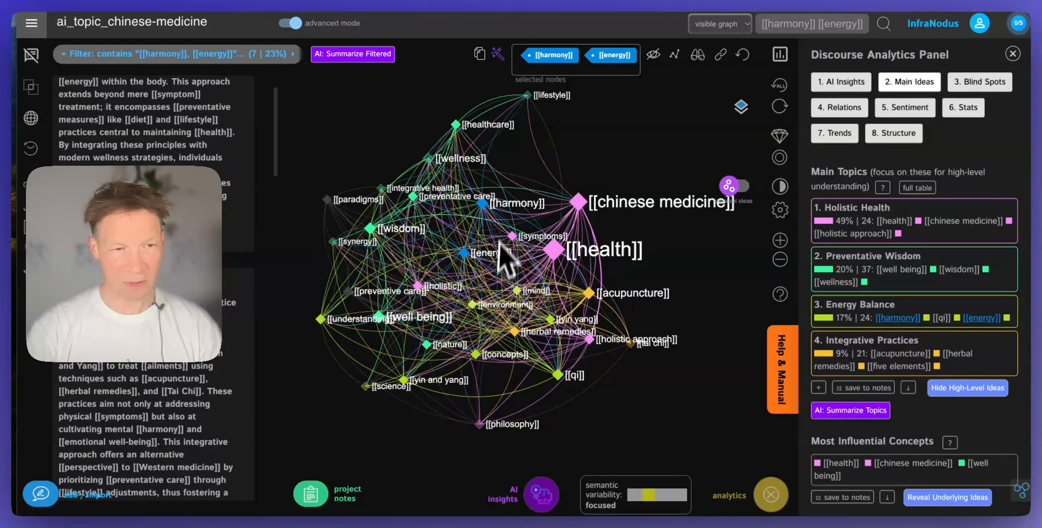
mouse_move(496, 213)
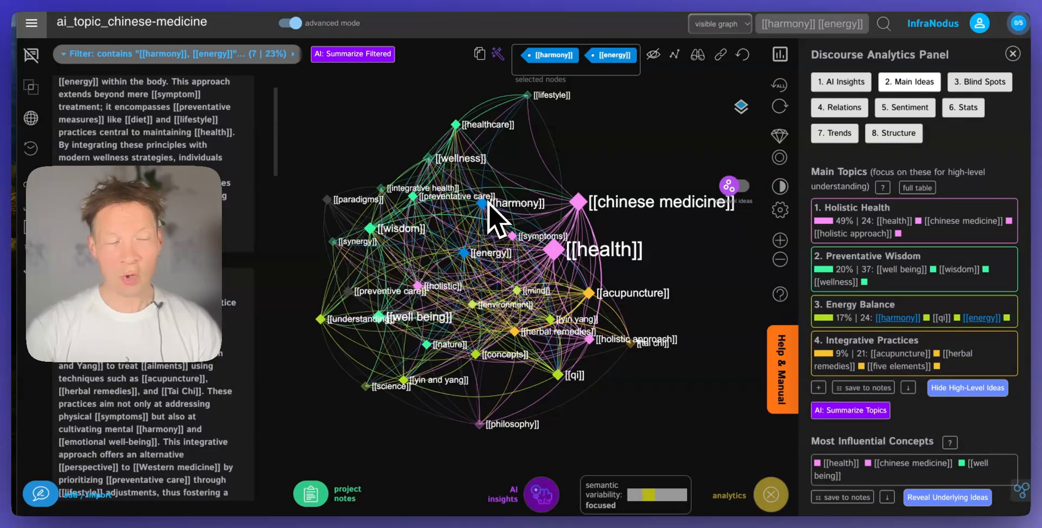
mouse_move(435, 295)
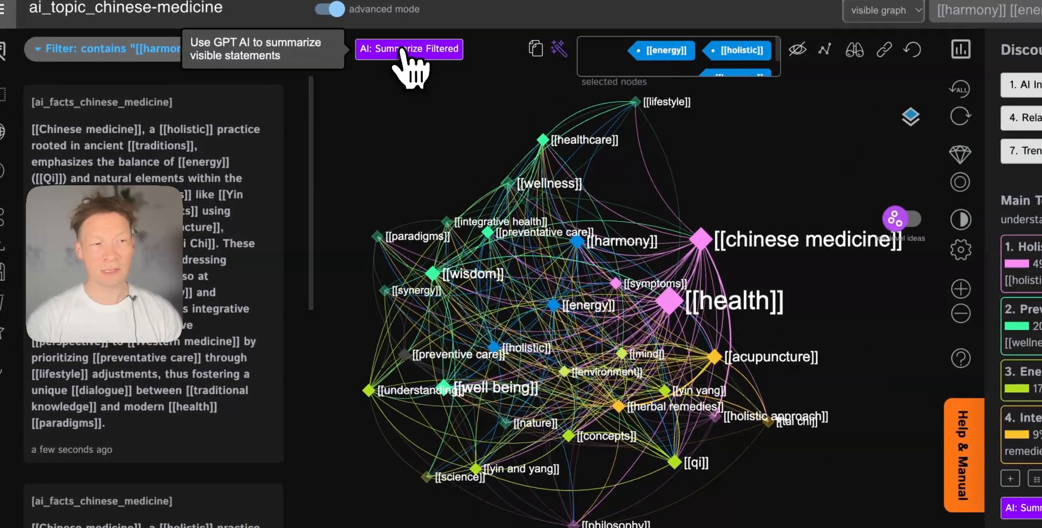
Generate an AI summary of the harmony and energy statements, then clear the filter
left_click(409, 49)
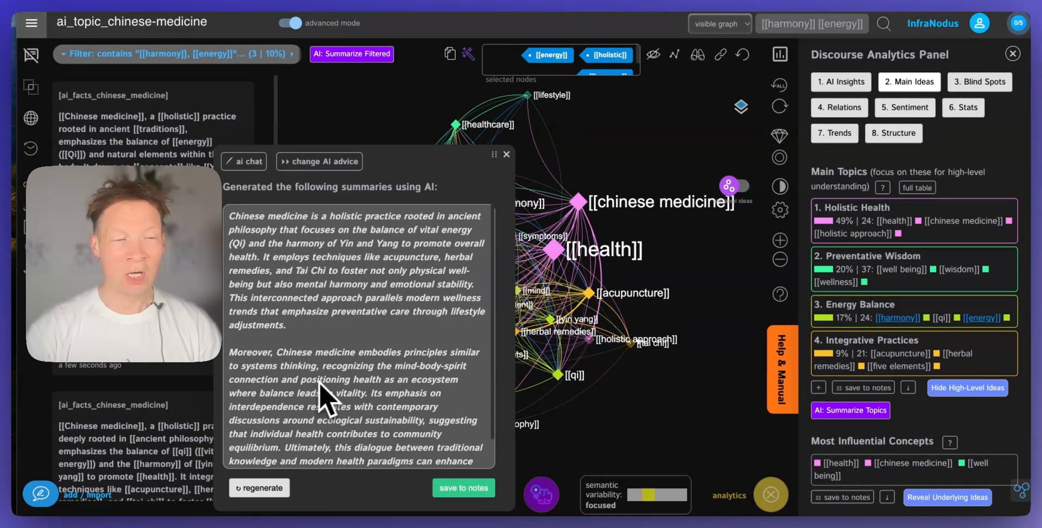
mouse_move(495, 154)
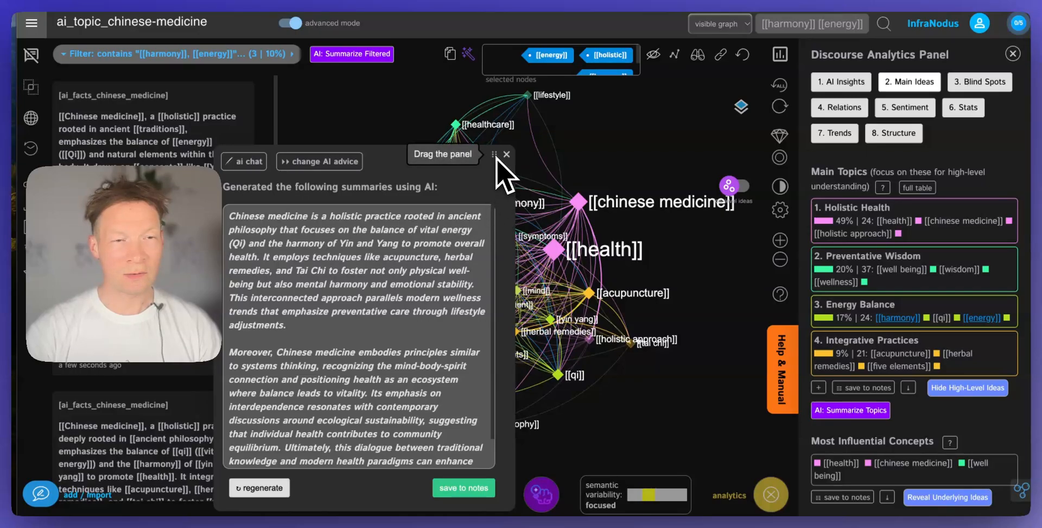
mouse_move(638, 107)
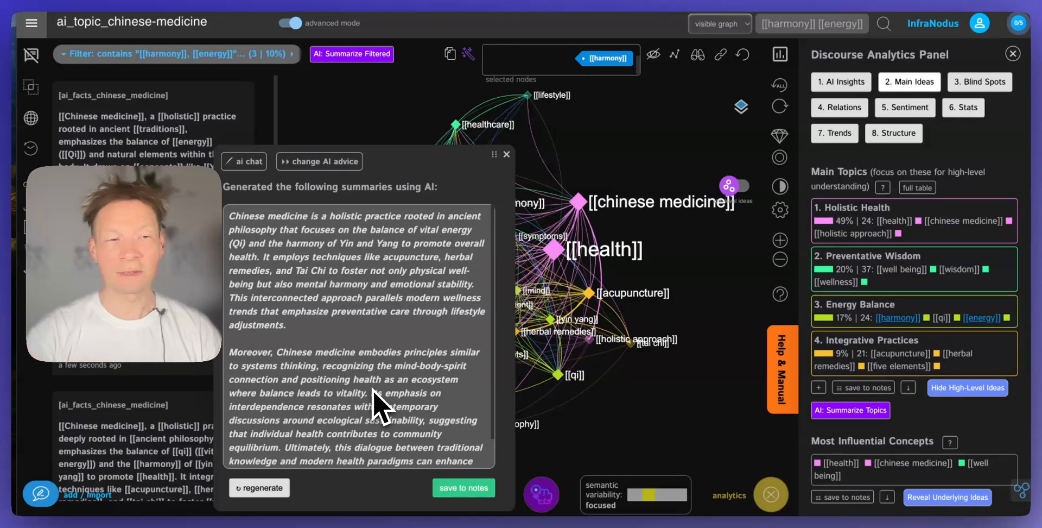
left_click(507, 154)
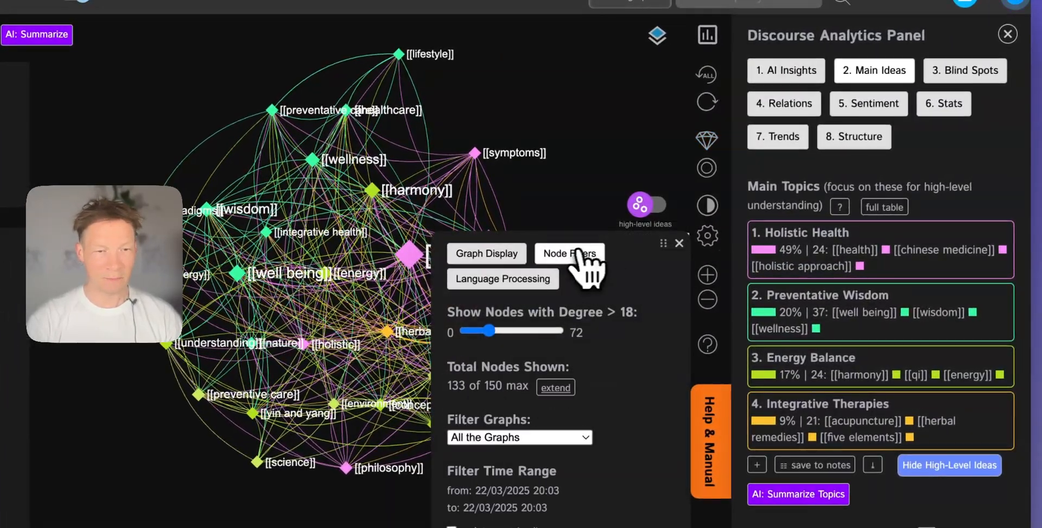
Lower the degree filter and select Preventative Wisdom, Energy Balance and a third topic cluster
left_click_drag(495, 331, 472, 331)
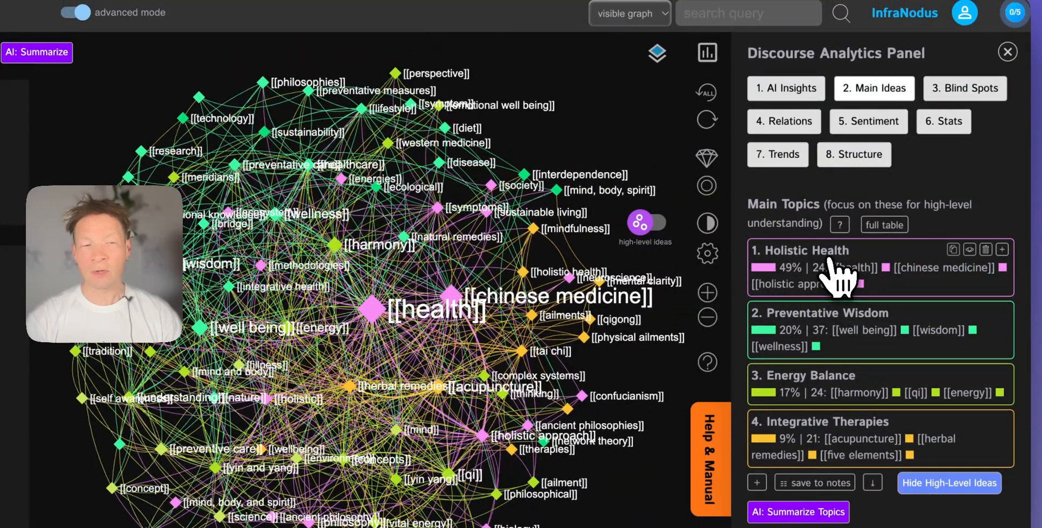
mouse_move(824, 266)
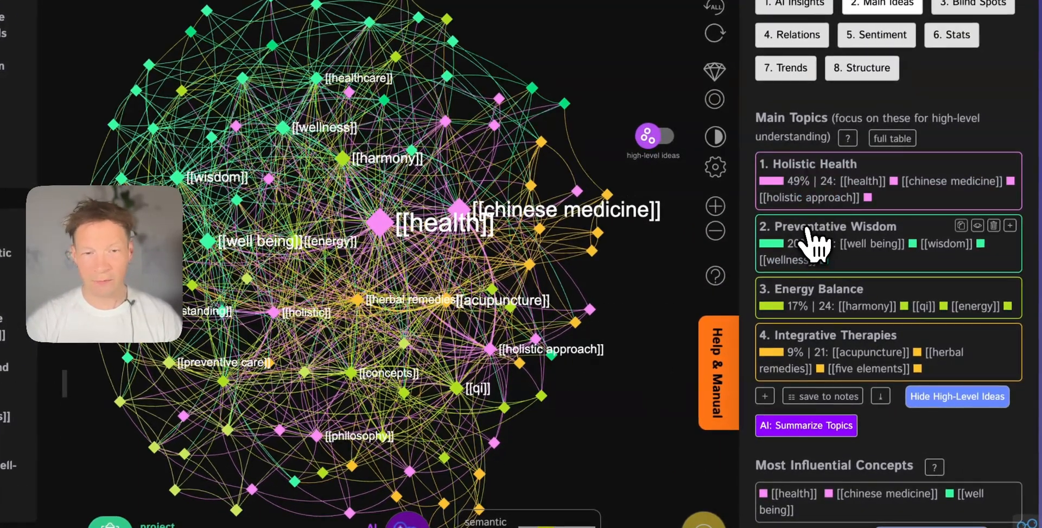
left_click(827, 225)
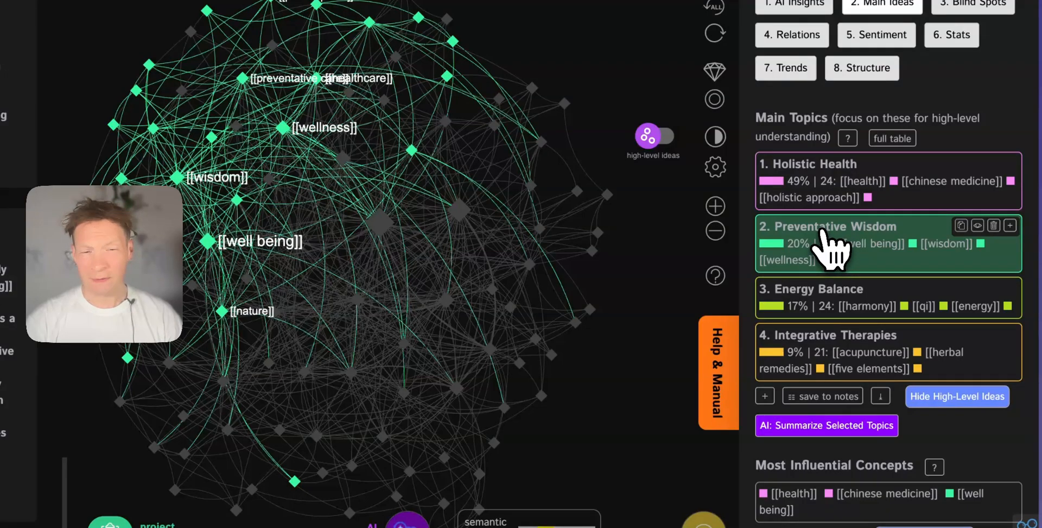
left_click(865, 297)
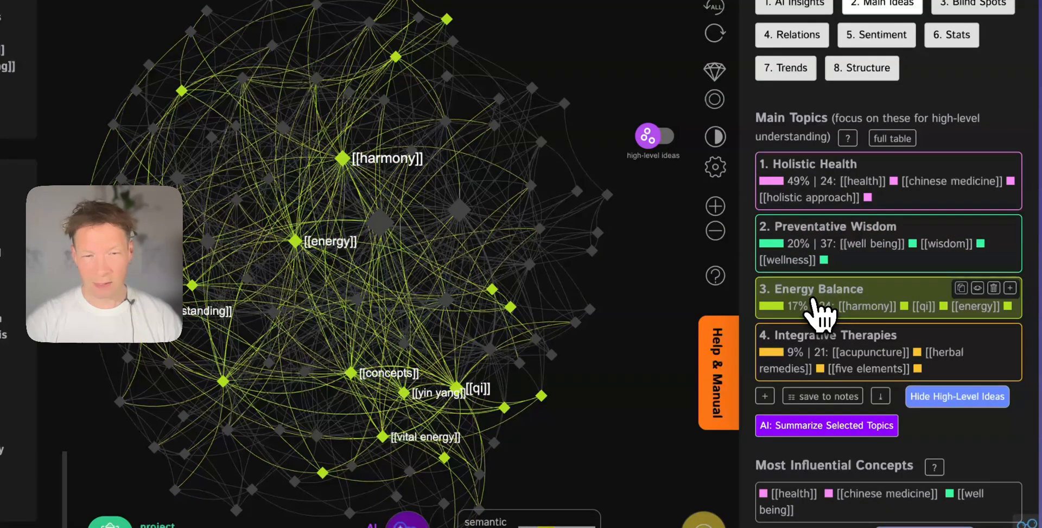
left_click(764, 396)
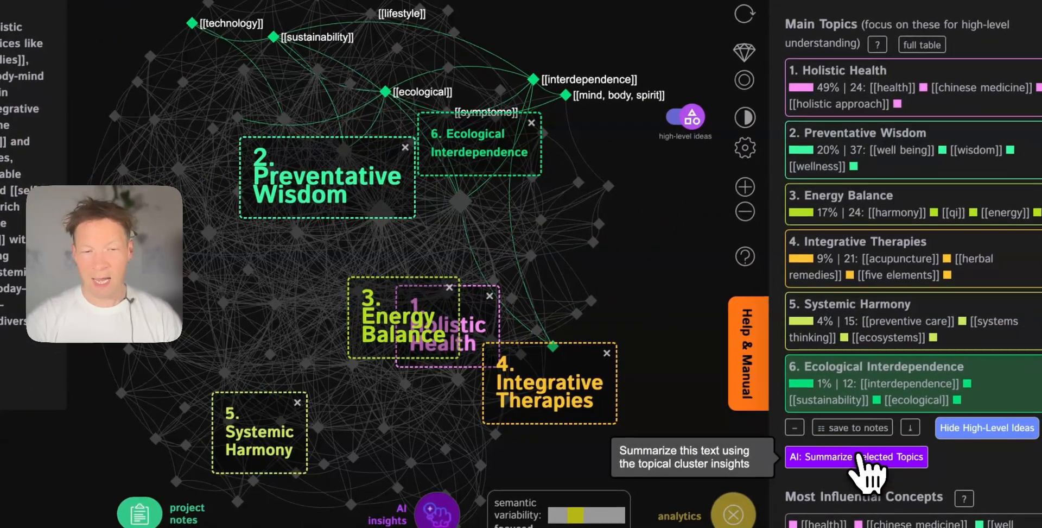
Generate an AI thesis from the selected topic clusters, then close it
left_click(855, 457)
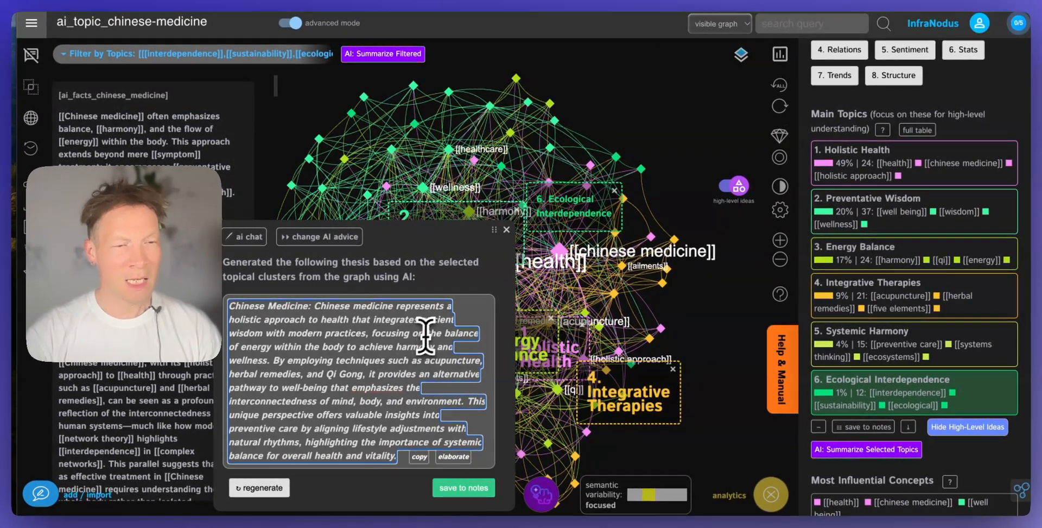
mouse_move(392, 359)
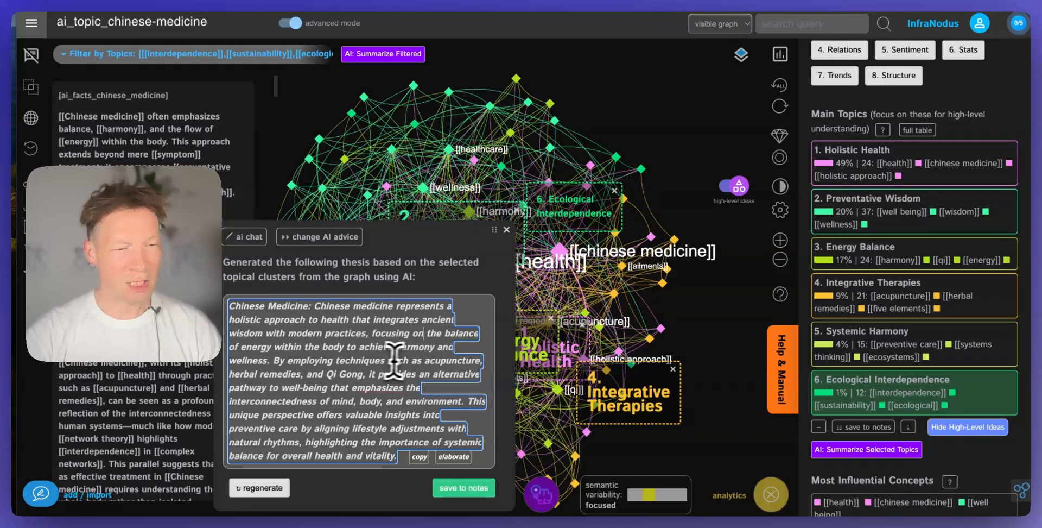
mouse_move(285, 392)
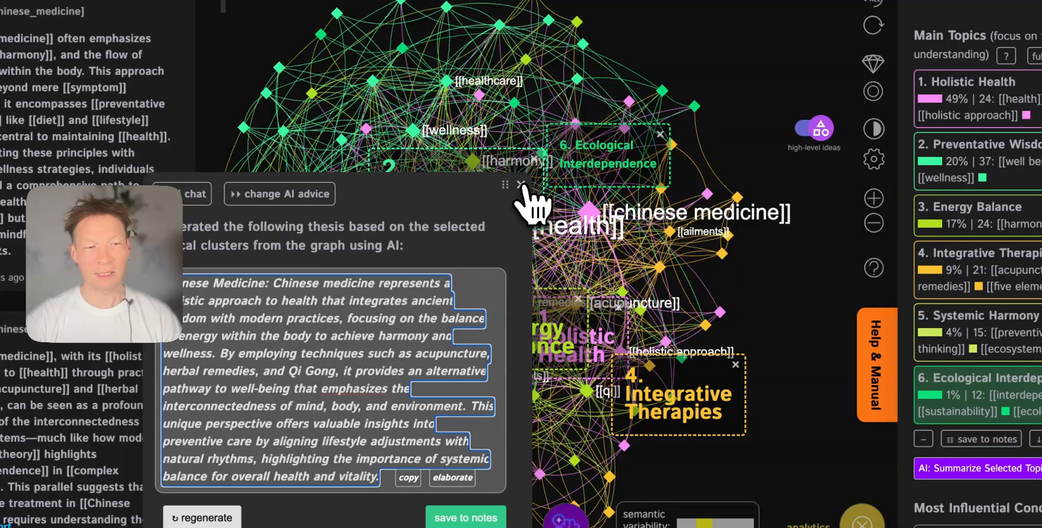
left_click(520, 184)
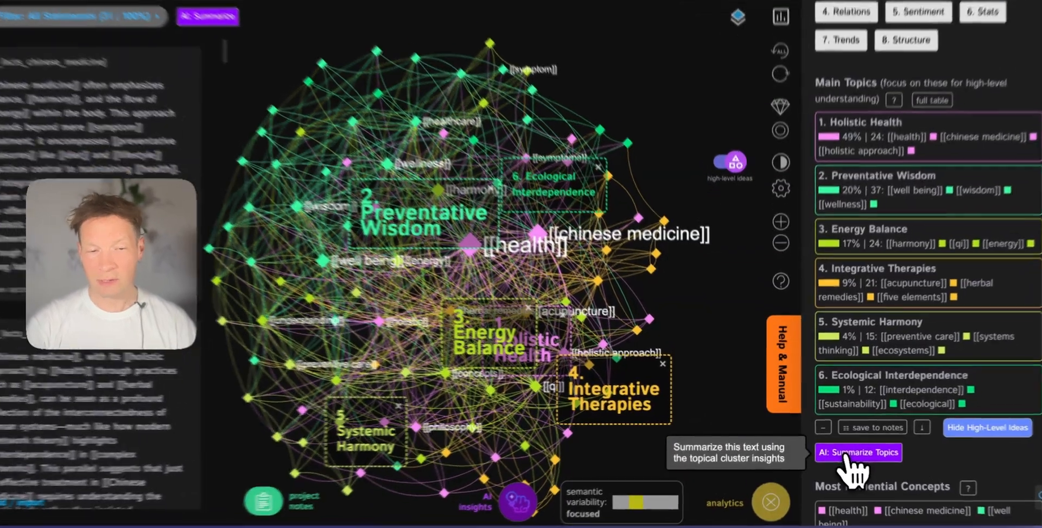
Generate an AI thesis over all main topics, save it to notes and close the panel
left_click(858, 452)
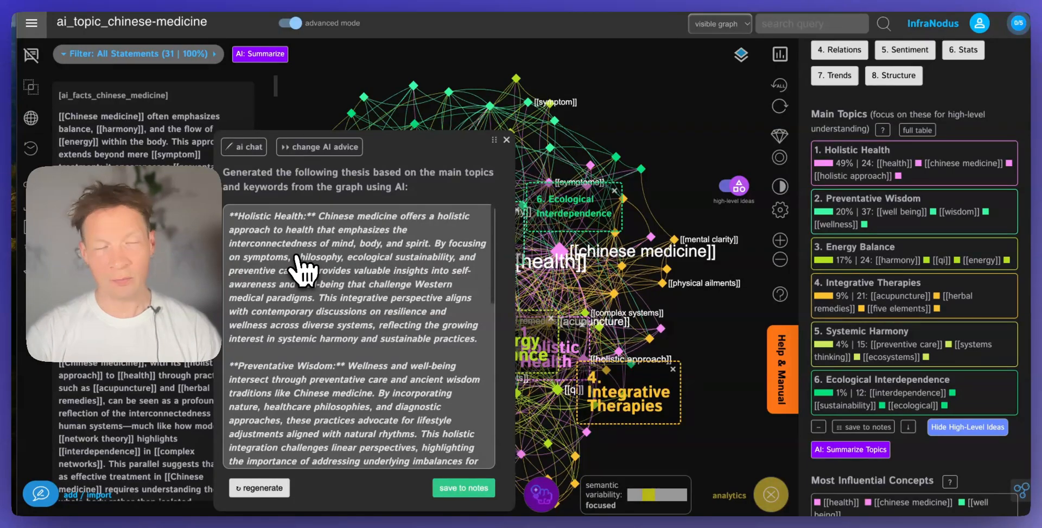
mouse_move(306, 389)
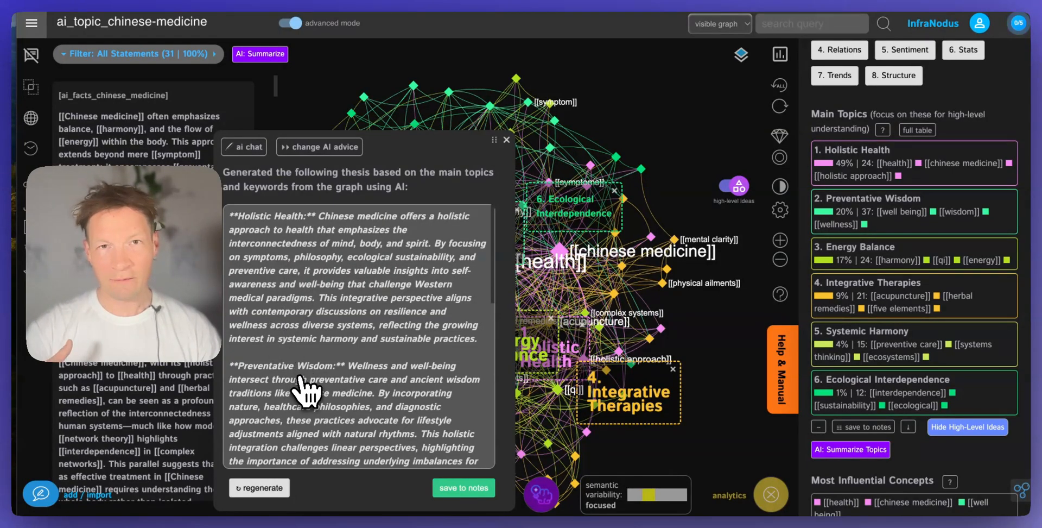
scroll("down", 3)
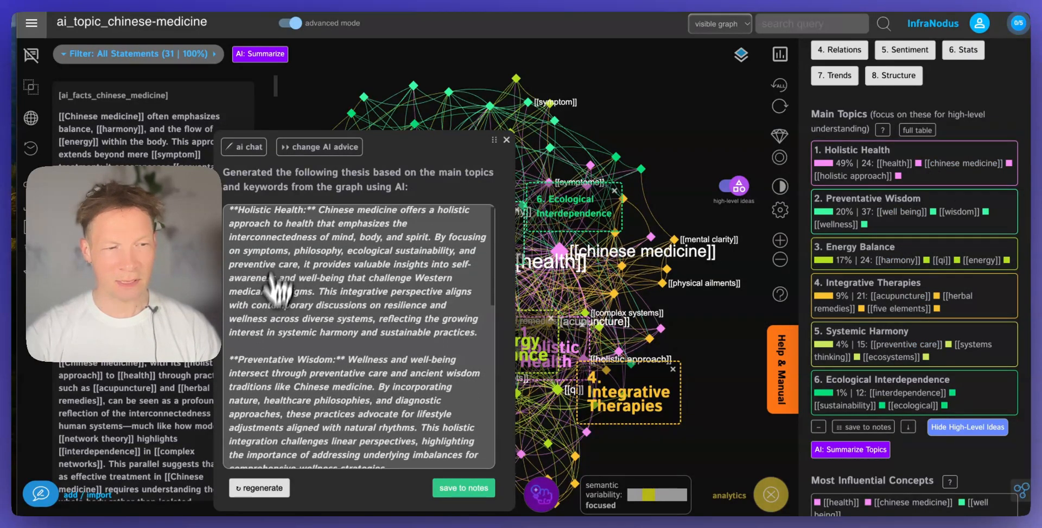
scroll("down", 3)
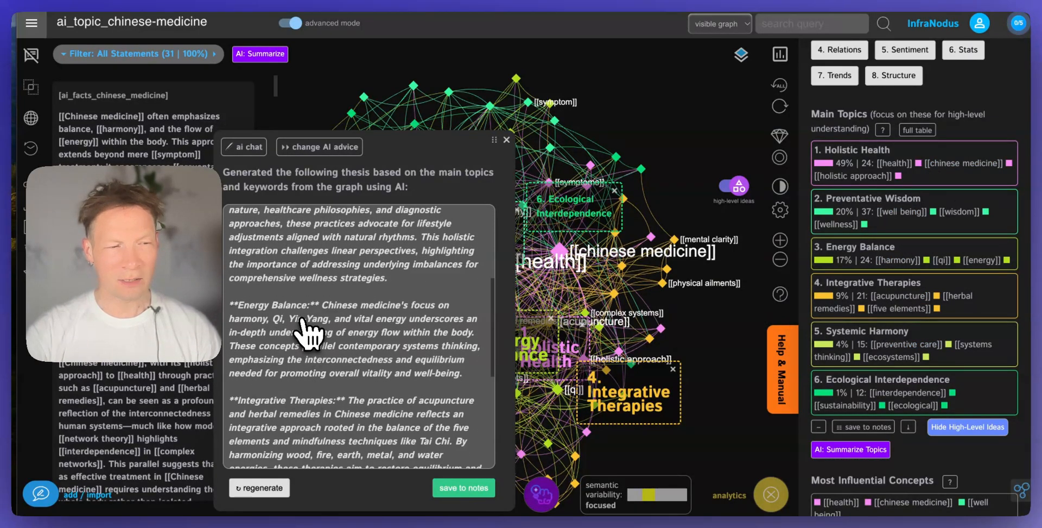
scroll("down", 3)
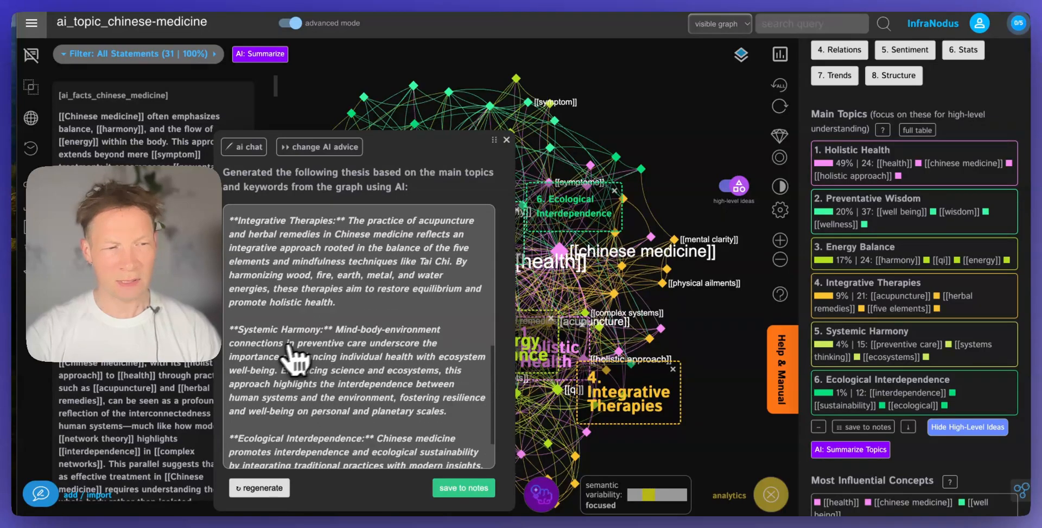
scroll("down", 3)
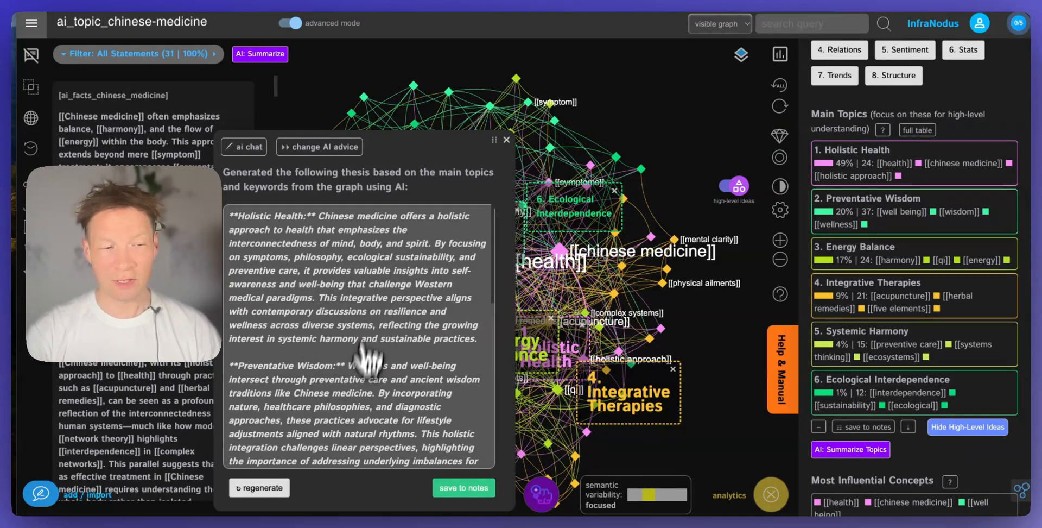
mouse_move(359, 419)
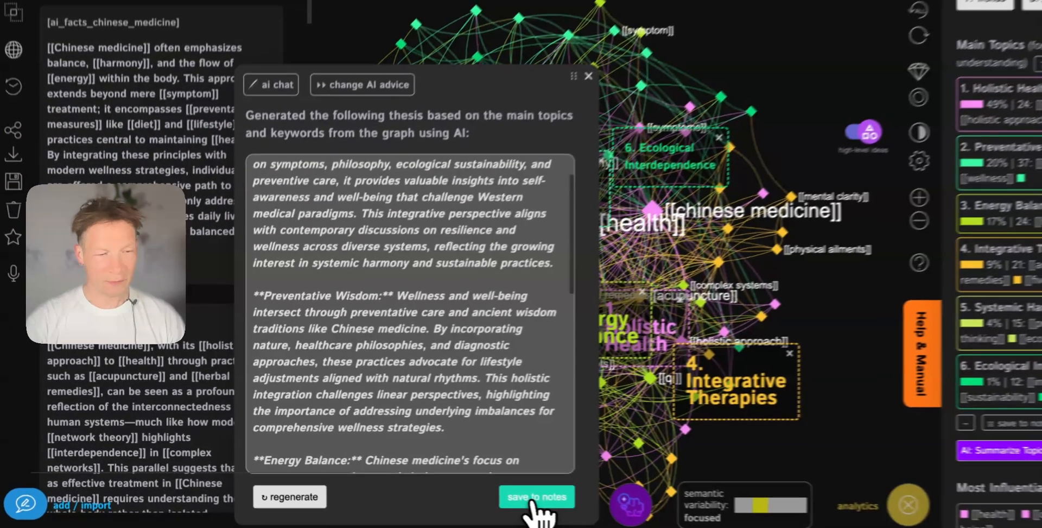
left_click(535, 496)
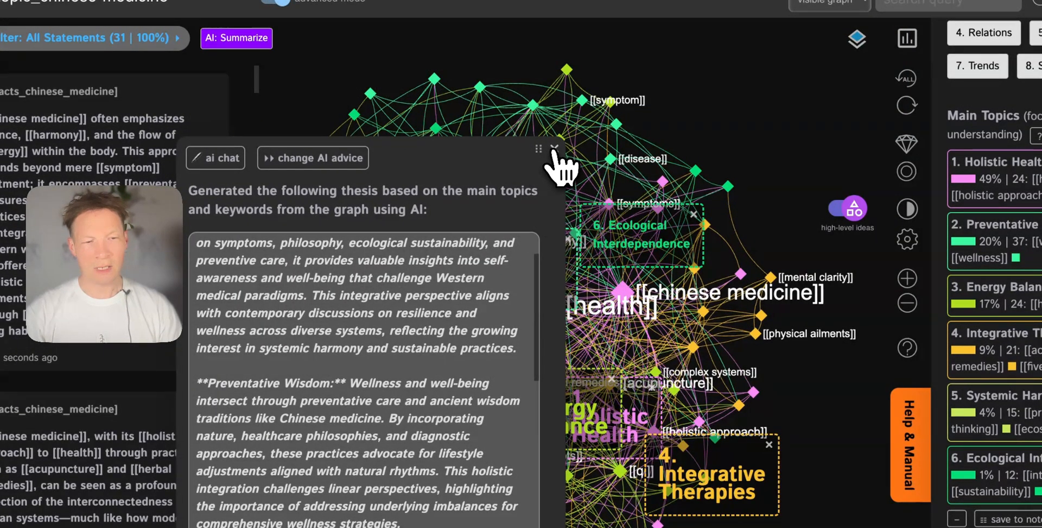
left_click(552, 148)
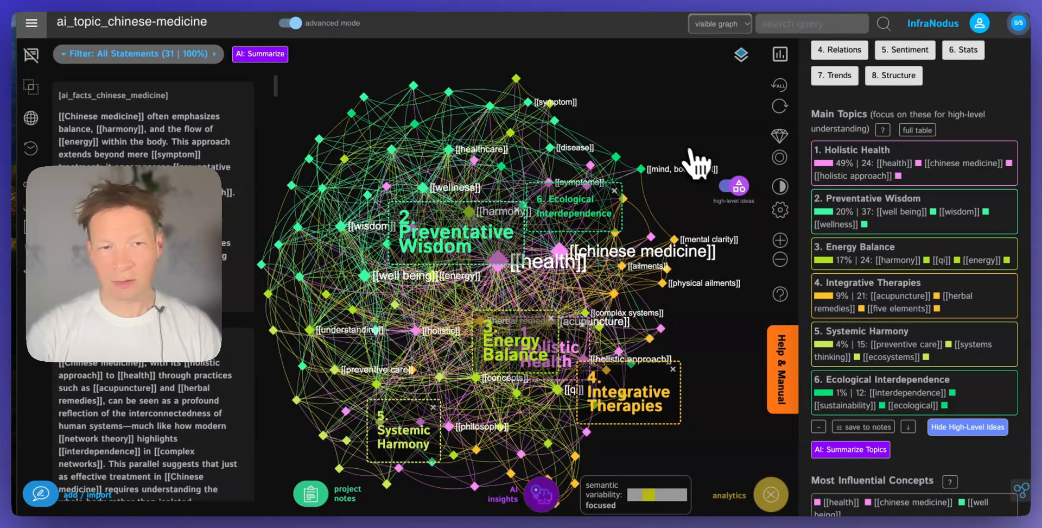
mouse_move(664, 136)
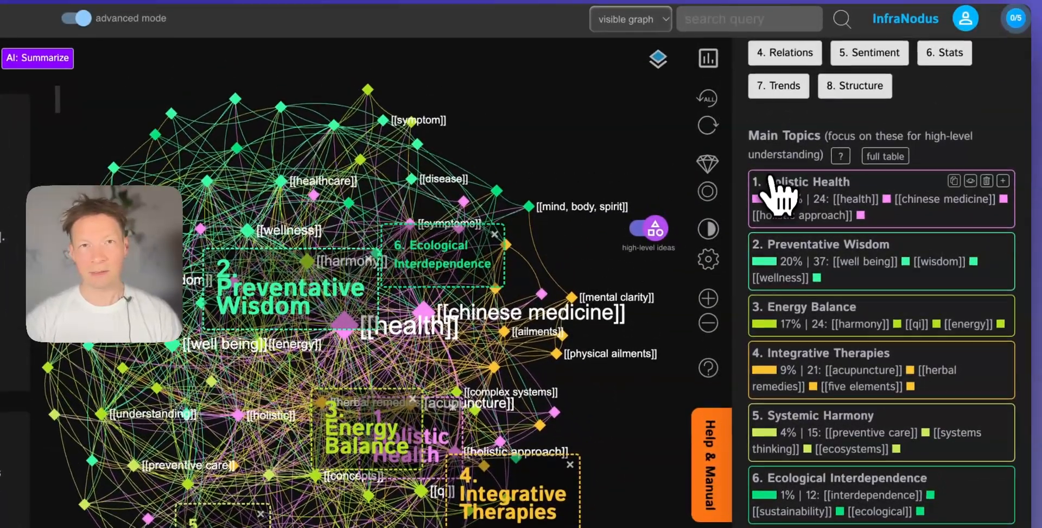
Cycle Blind Spots gaps until Ecological Interdependence and Systemic Harmony are highlighted
left_click(805, 181)
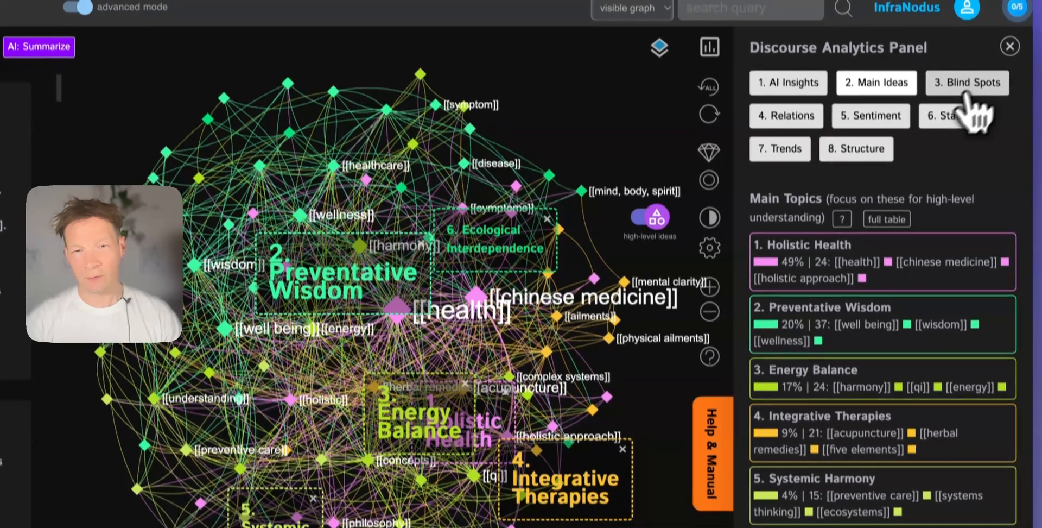
left_click(966, 82)
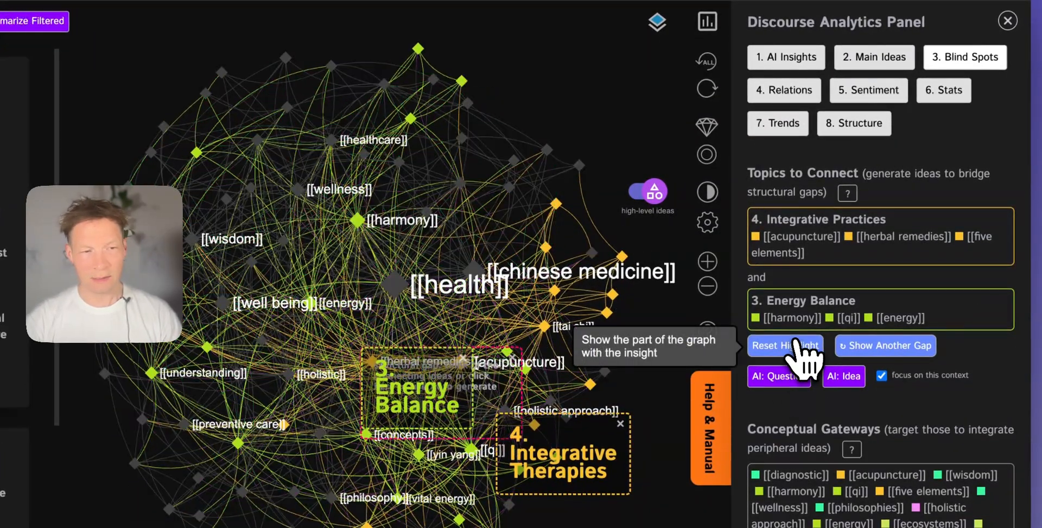
left_click(886, 345)
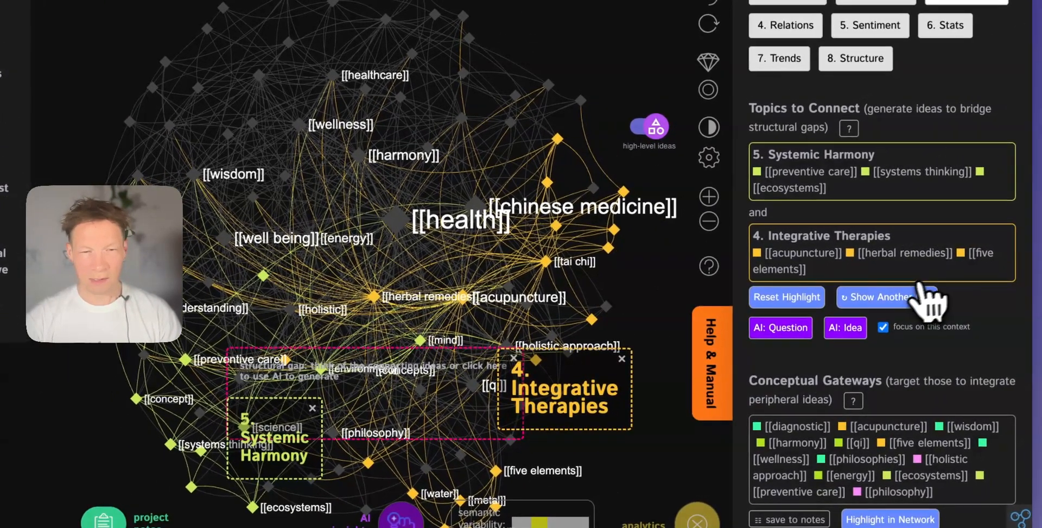
left_click(883, 296)
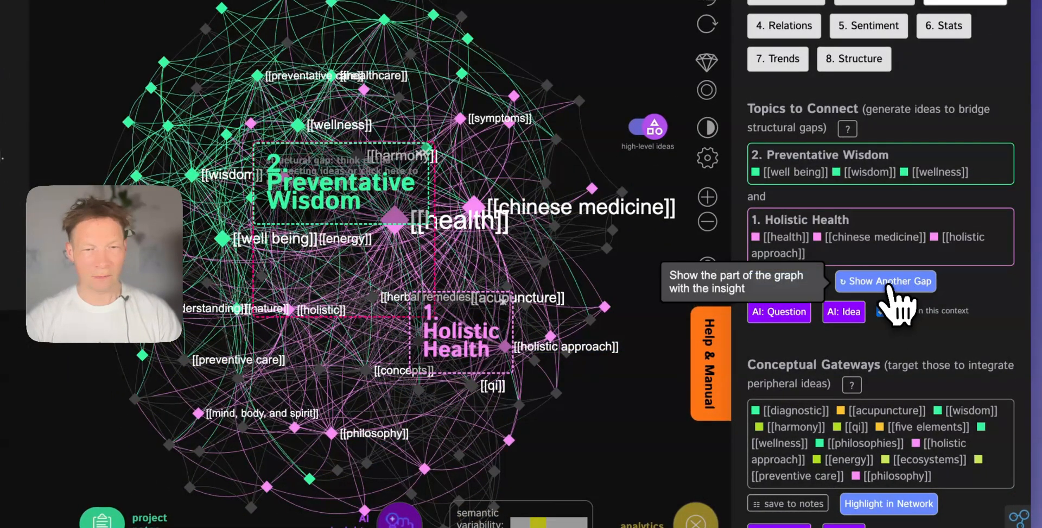
left_click(886, 280)
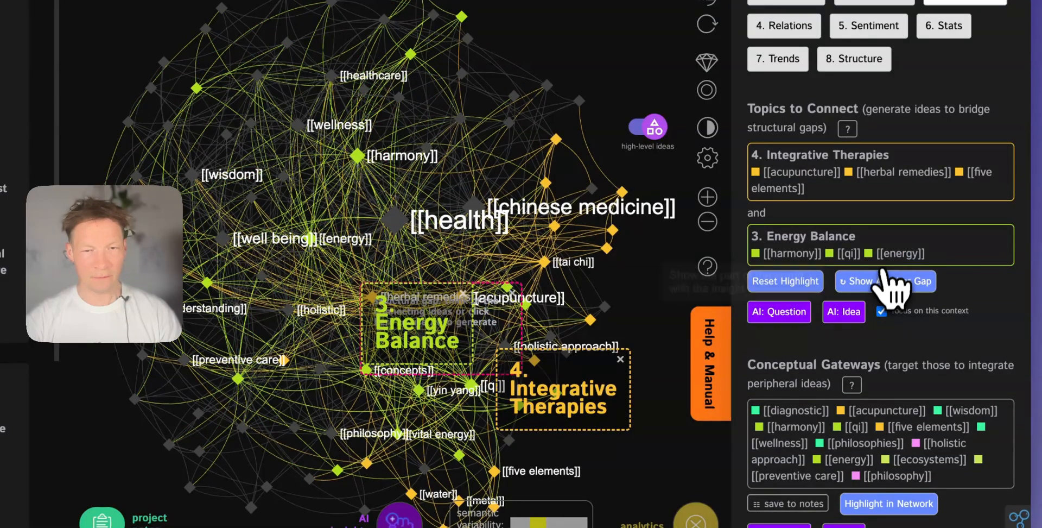
left_click(884, 280)
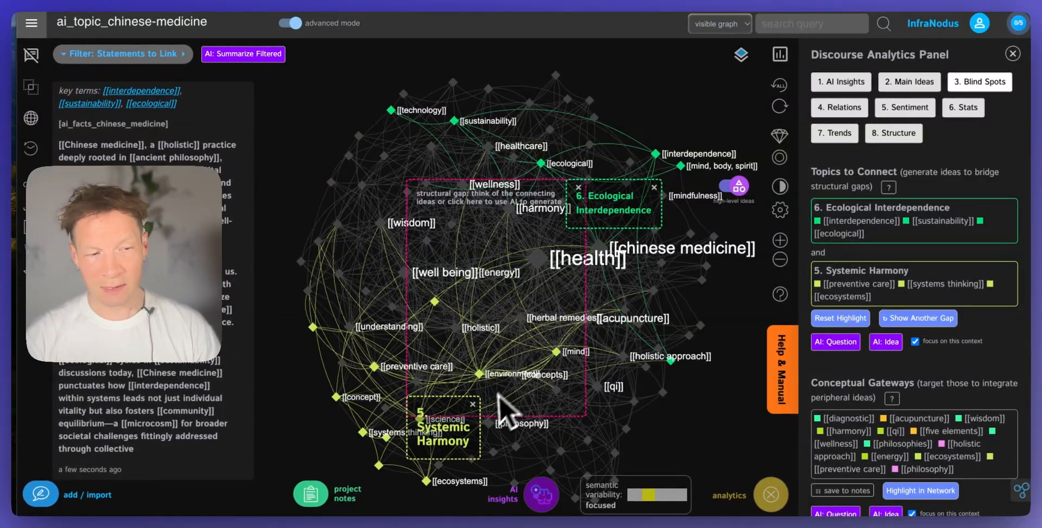
mouse_move(835, 341)
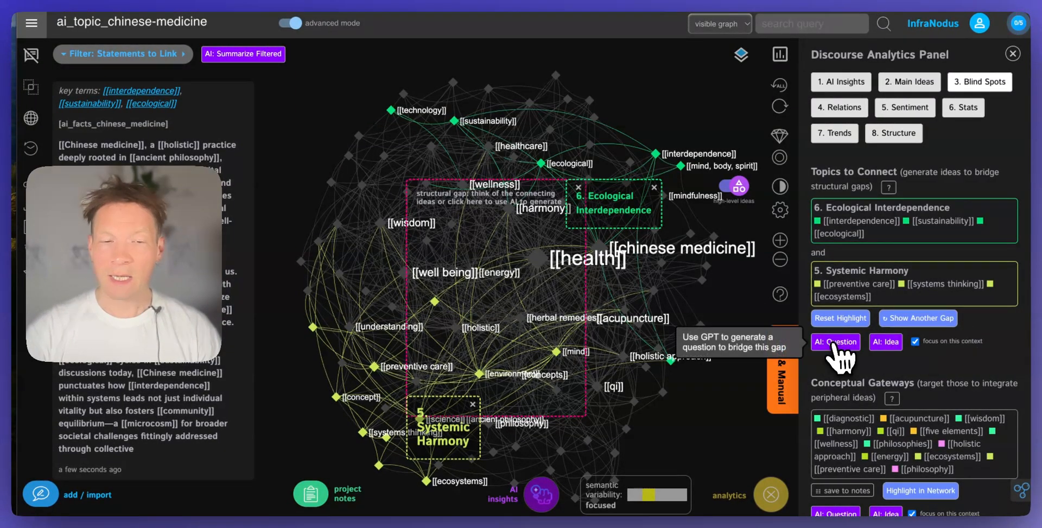
Generate an AI question bridging the two topics and send it to the AI for elaboration
left_click(836, 342)
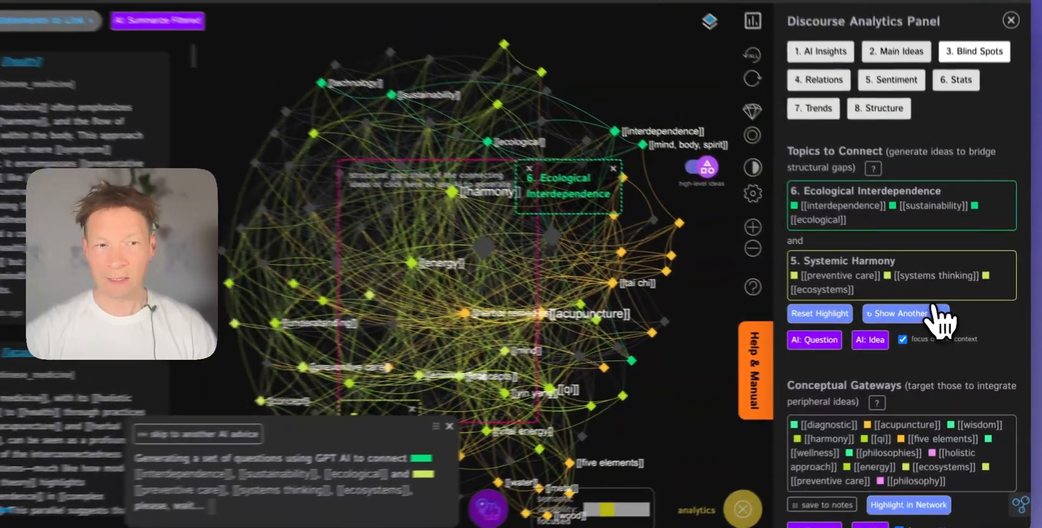
left_click(904, 313)
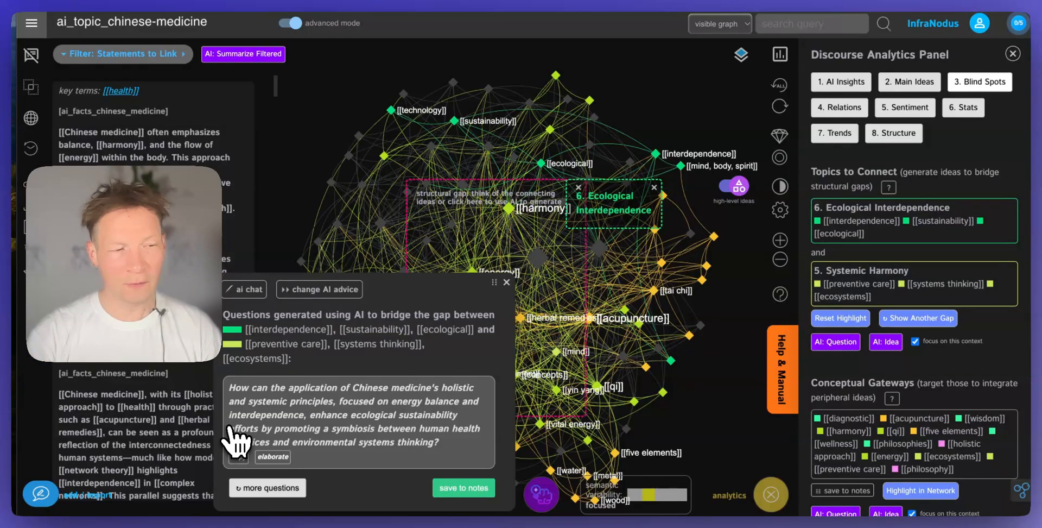
mouse_move(306, 408)
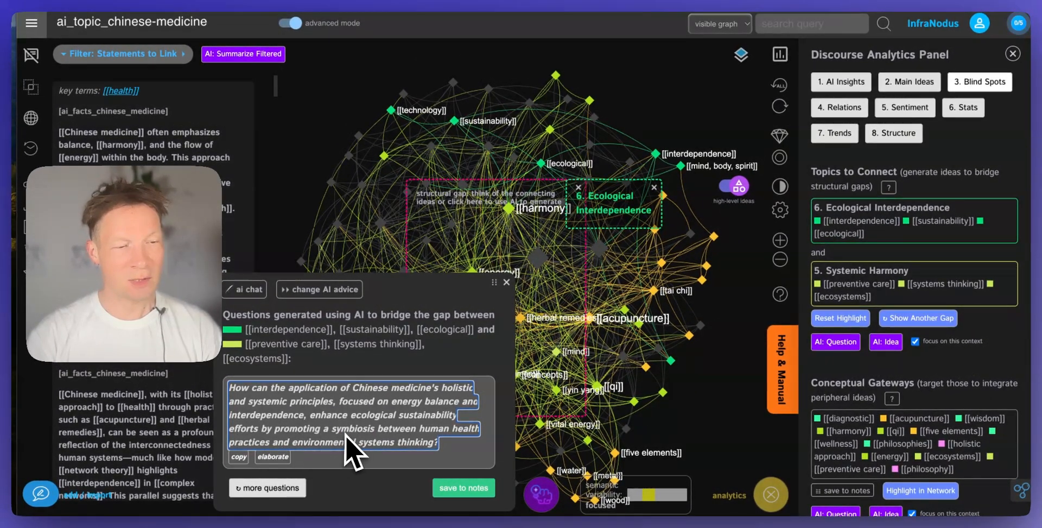
mouse_move(472, 458)
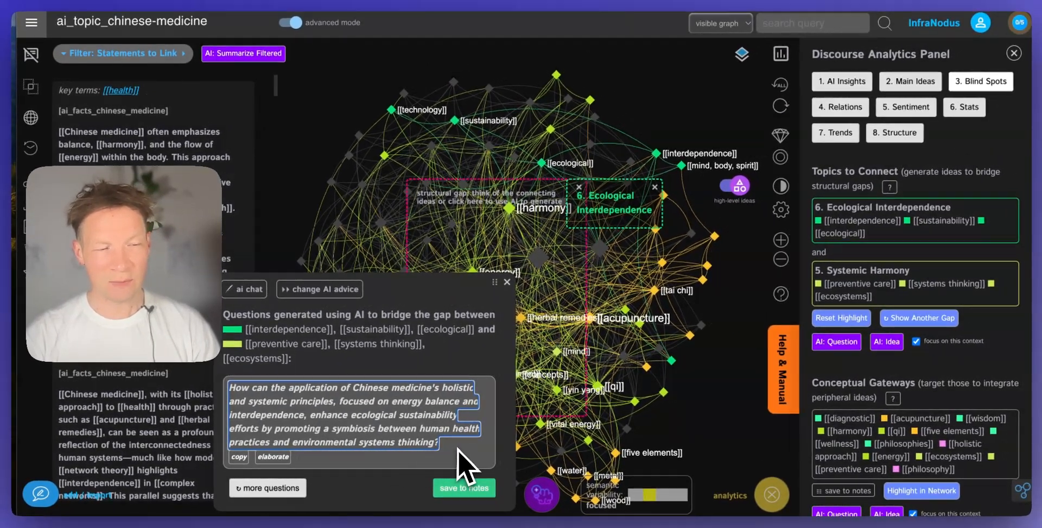
mouse_move(405, 441)
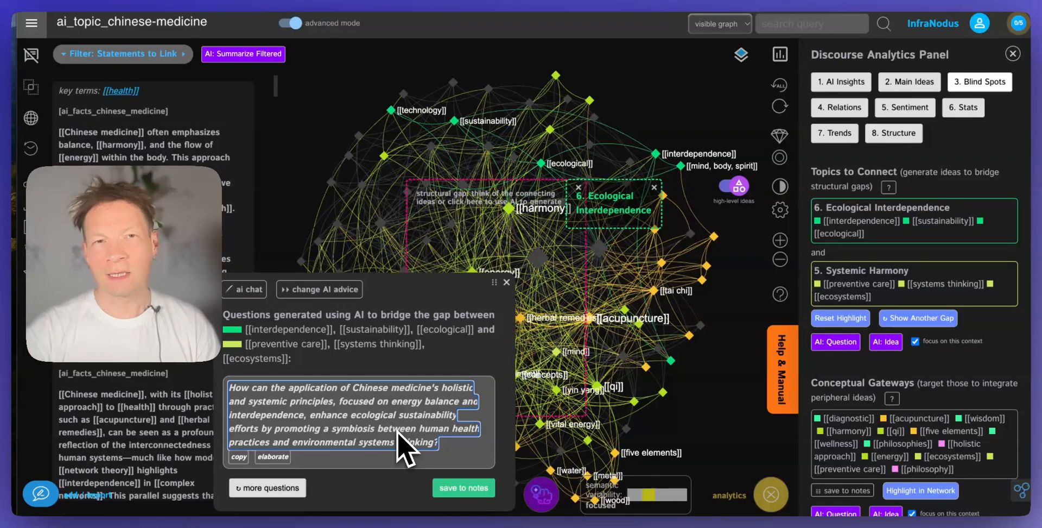
mouse_move(386, 438)
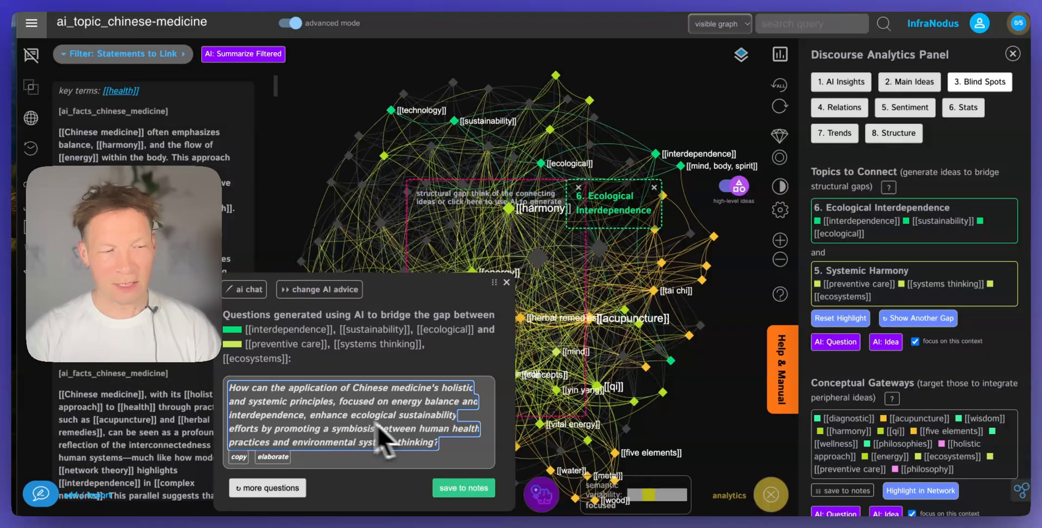
left_click(271, 457)
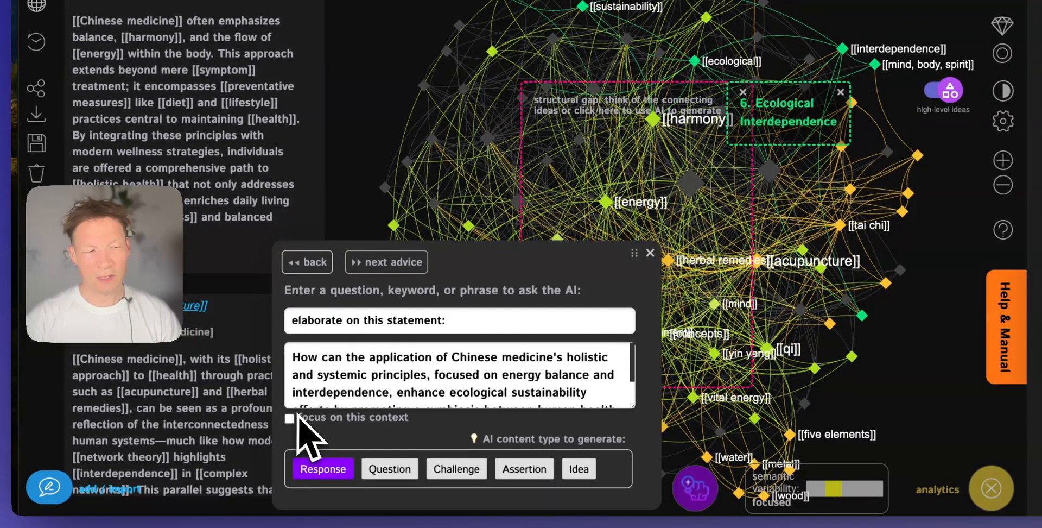
Keep the AI focused on this context and generate a response elaborating the bridging question
left_click(289, 418)
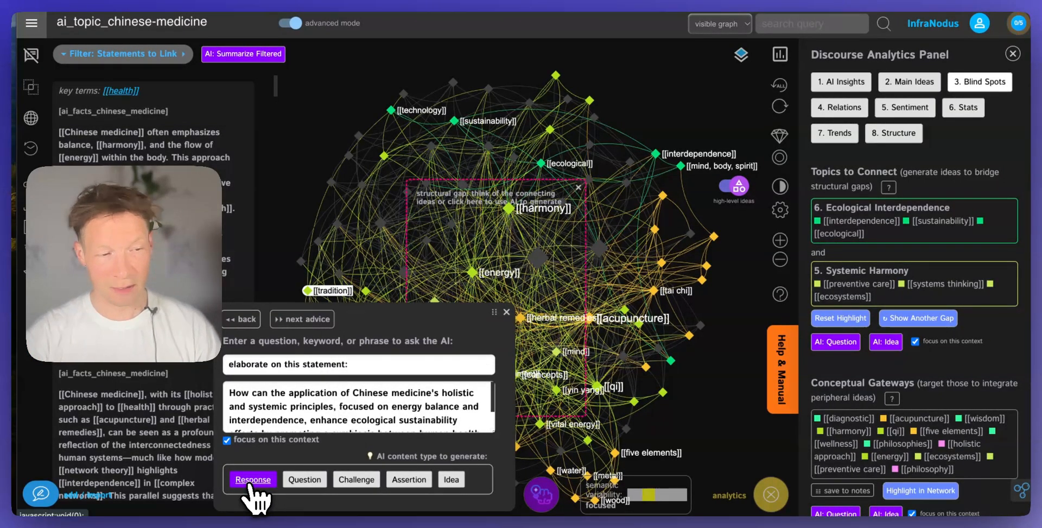
left_click(253, 479)
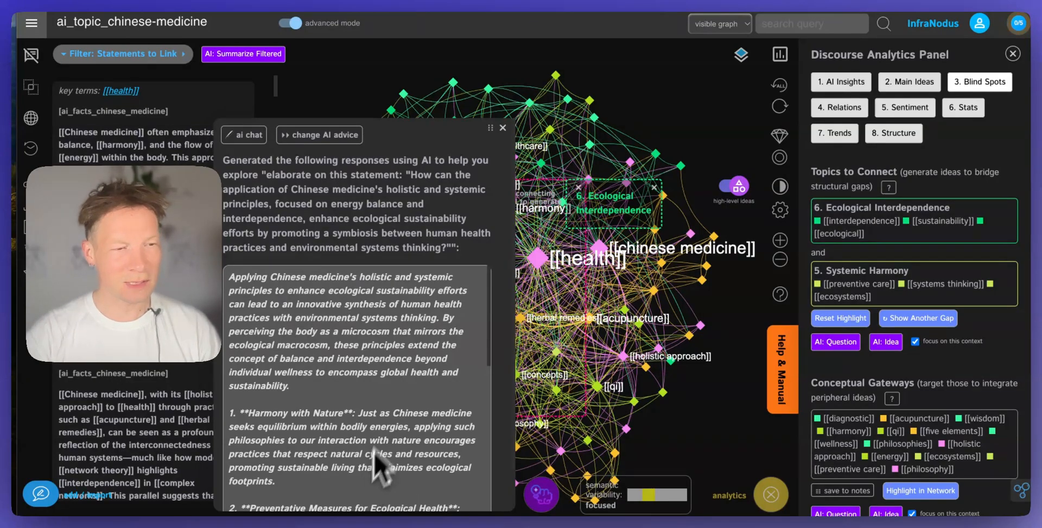
scroll("down", 3)
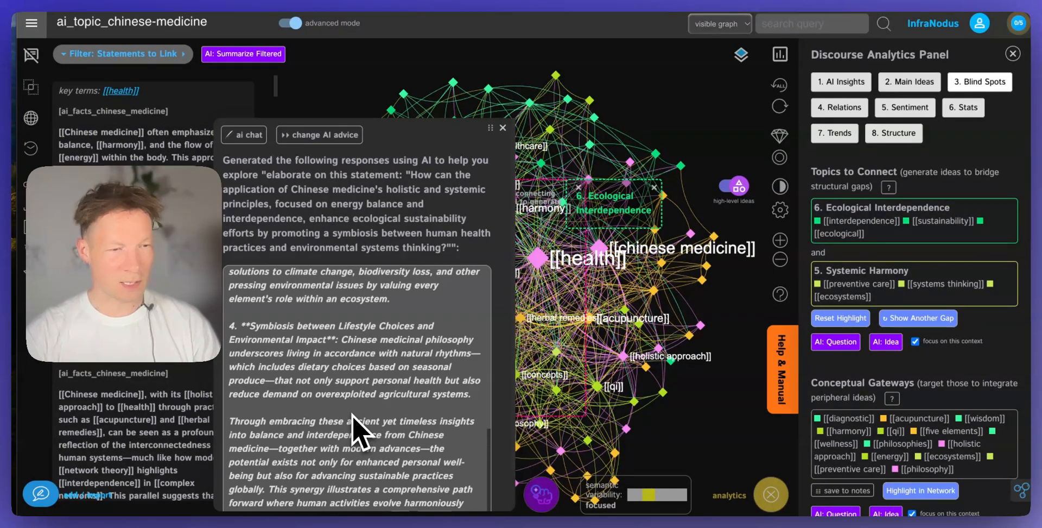
mouse_move(385, 350)
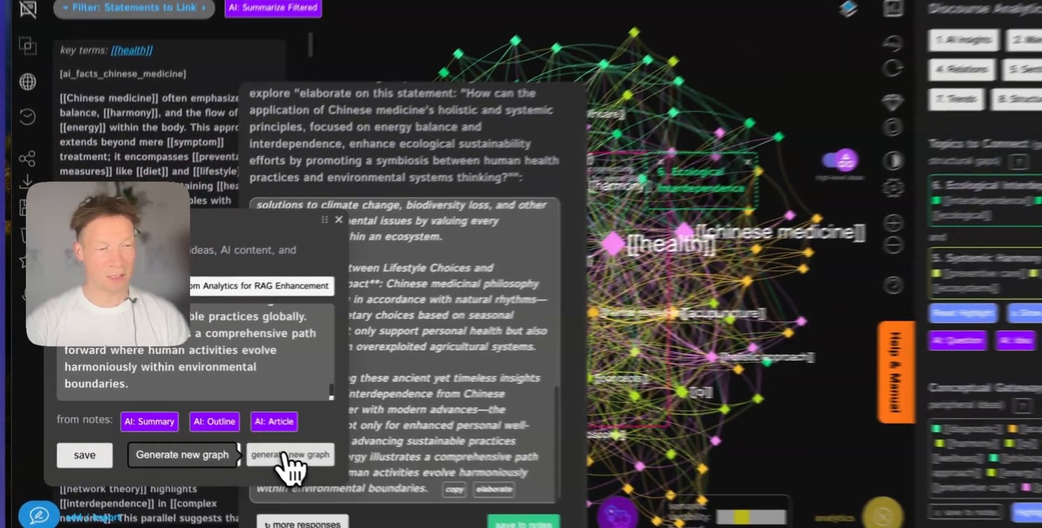
Build a new graph from the saved response notes, view its main topics, then return to the welcome dashboard
left_click(290, 455)
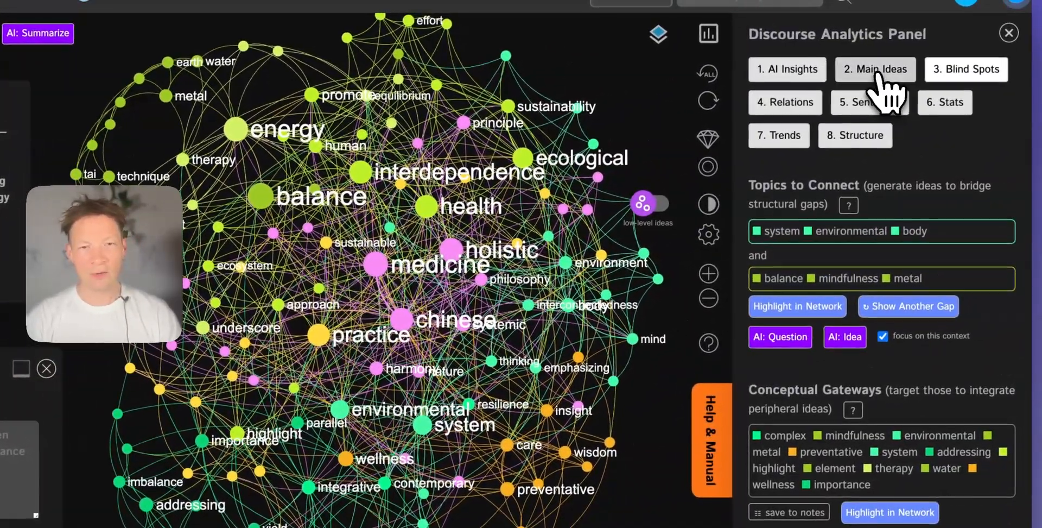
left_click(875, 69)
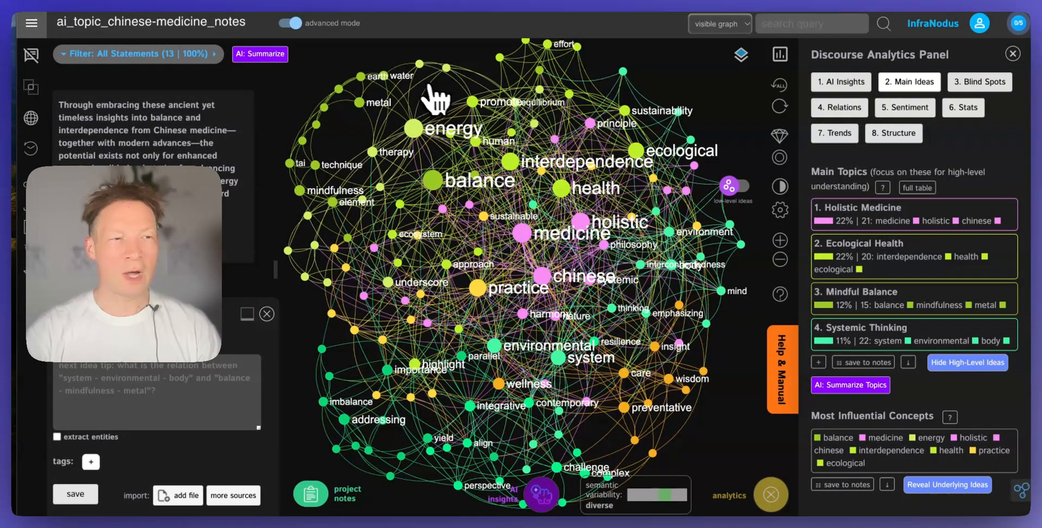
left_click(30, 23)
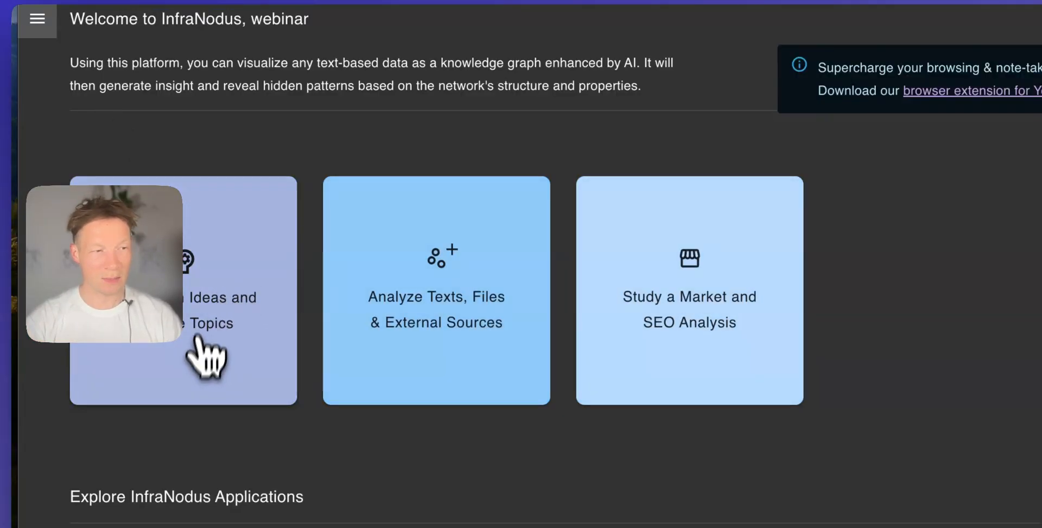
Launch a step-by-step AI ideation graph on 'chinese medicine' using GPT 4 and visualize it
left_click(182, 290)
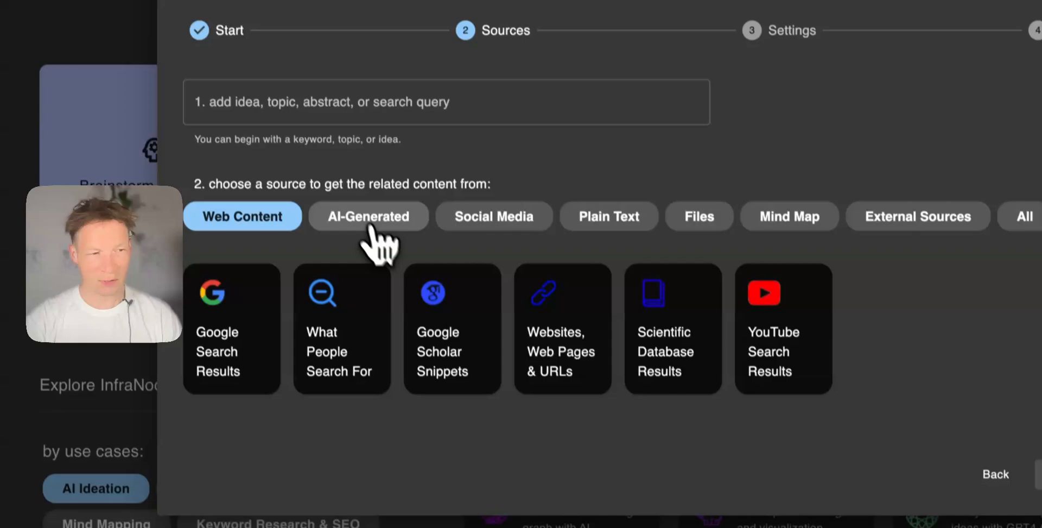
left_click(368, 216)
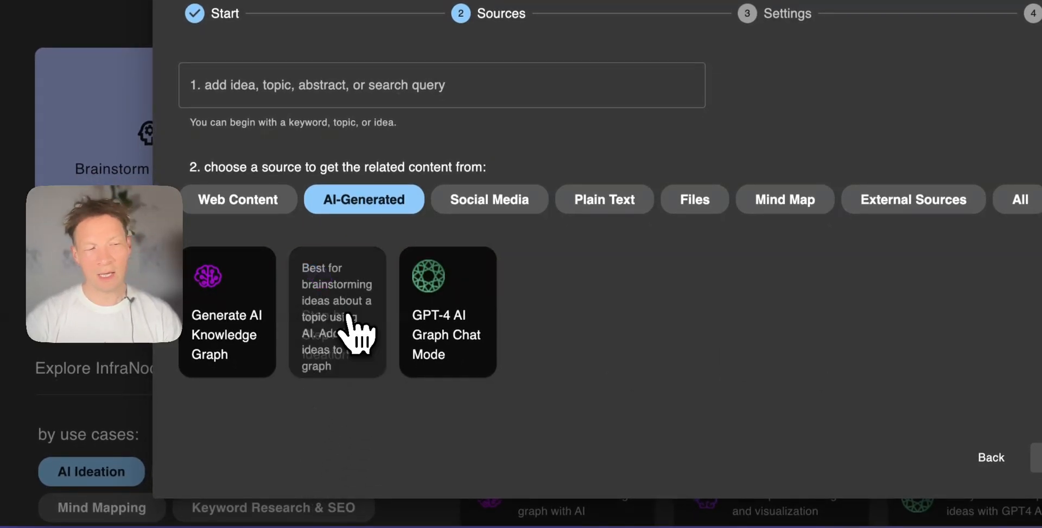
left_click(337, 312)
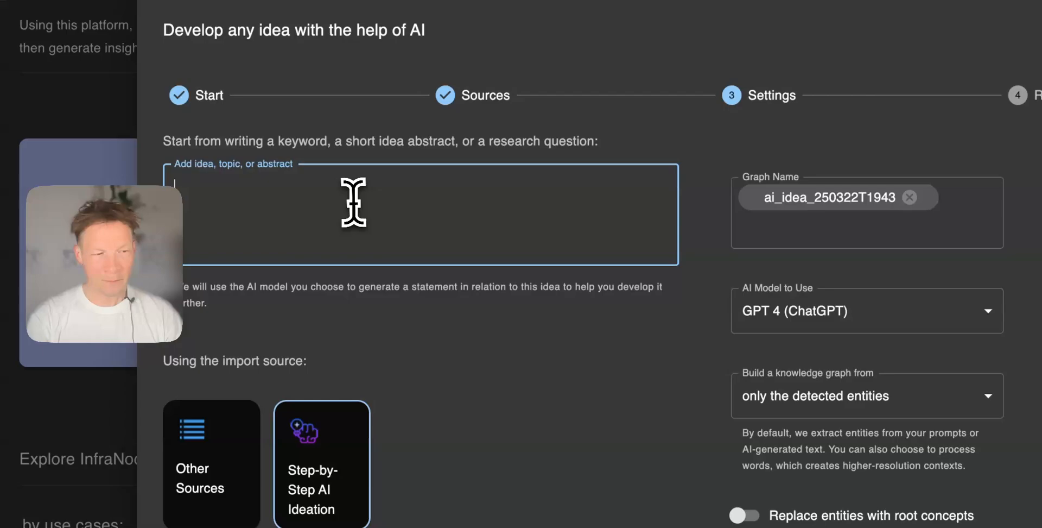
type("Chinese")
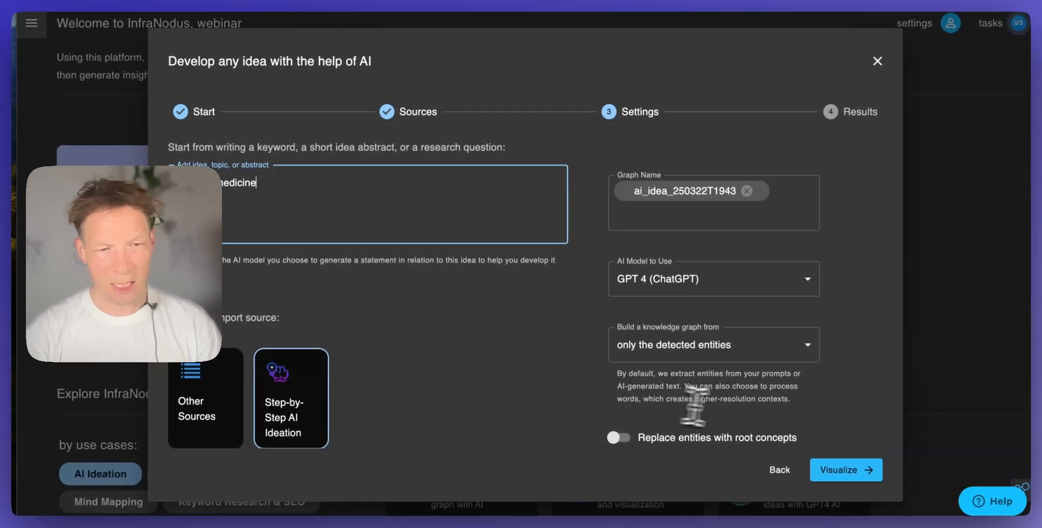
left_click(714, 278)
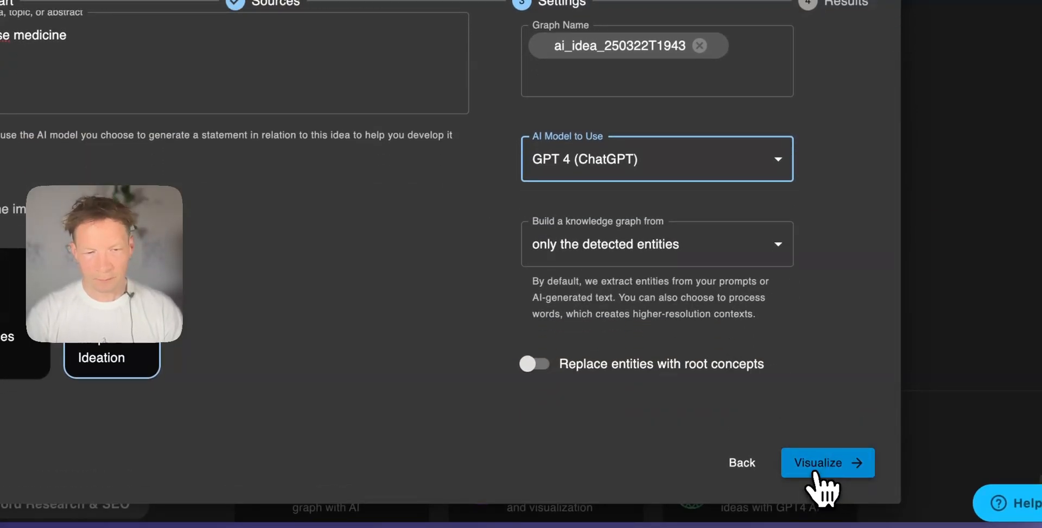
left_click(827, 461)
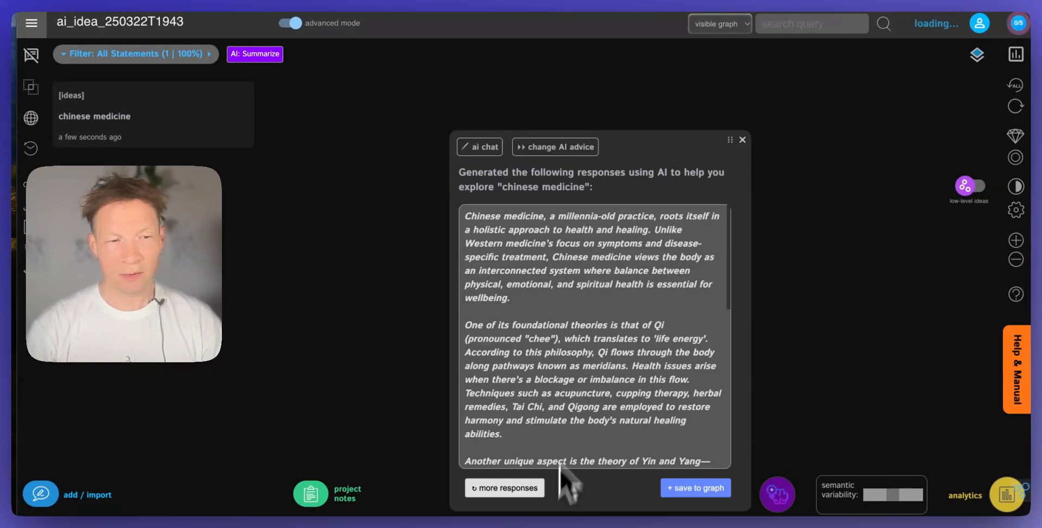
Hide the AI-generated topic labels overlaying the graph clusters
scroll("down", 3)
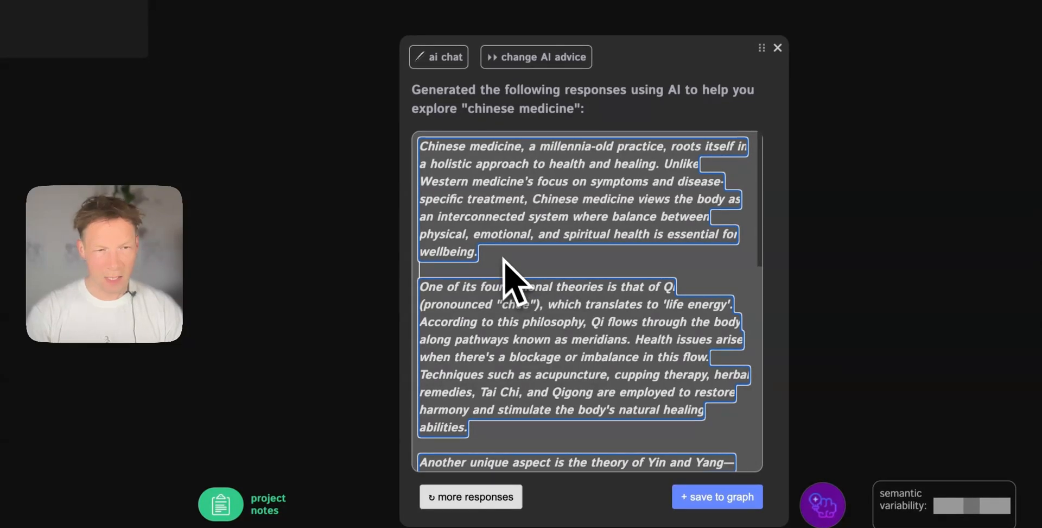
scroll("down", 3)
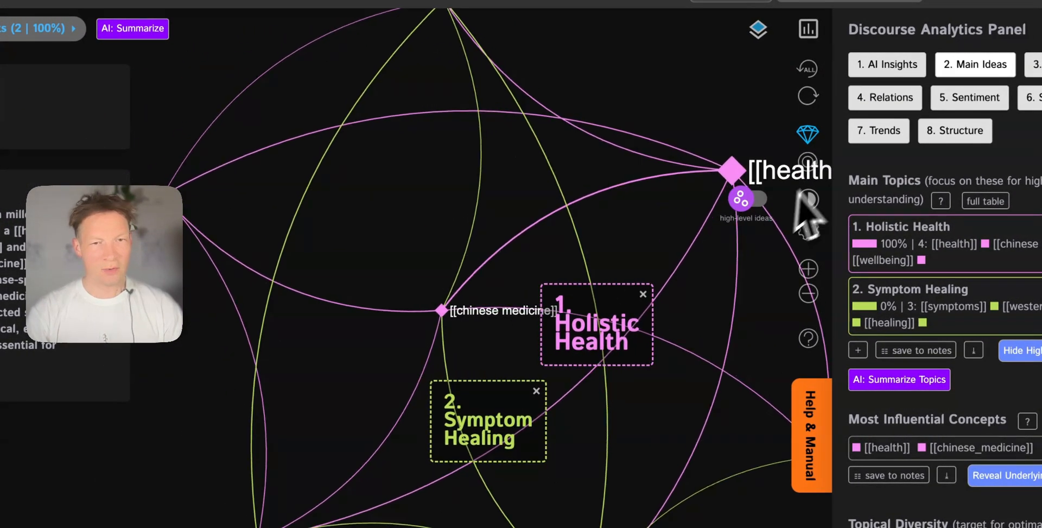
mouse_move(751, 200)
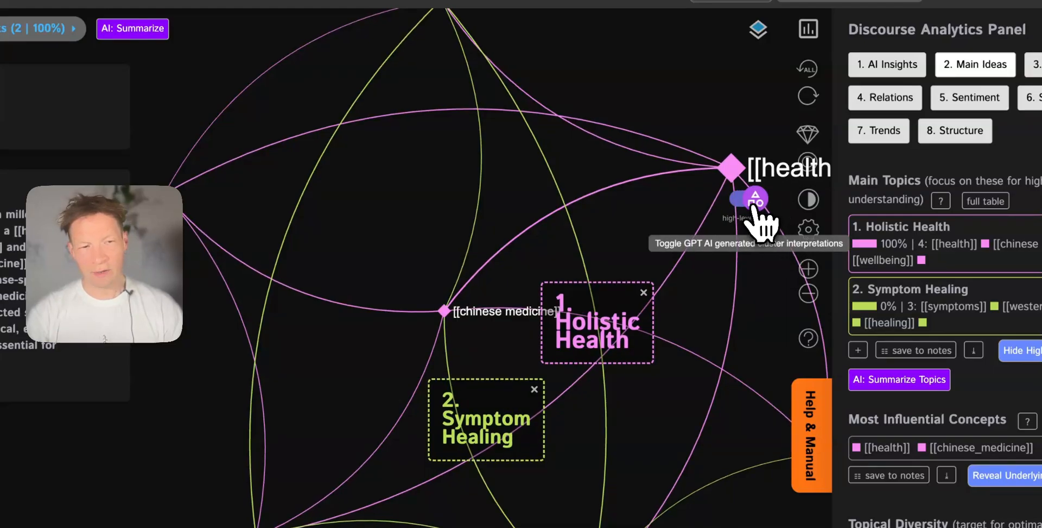
left_click(751, 199)
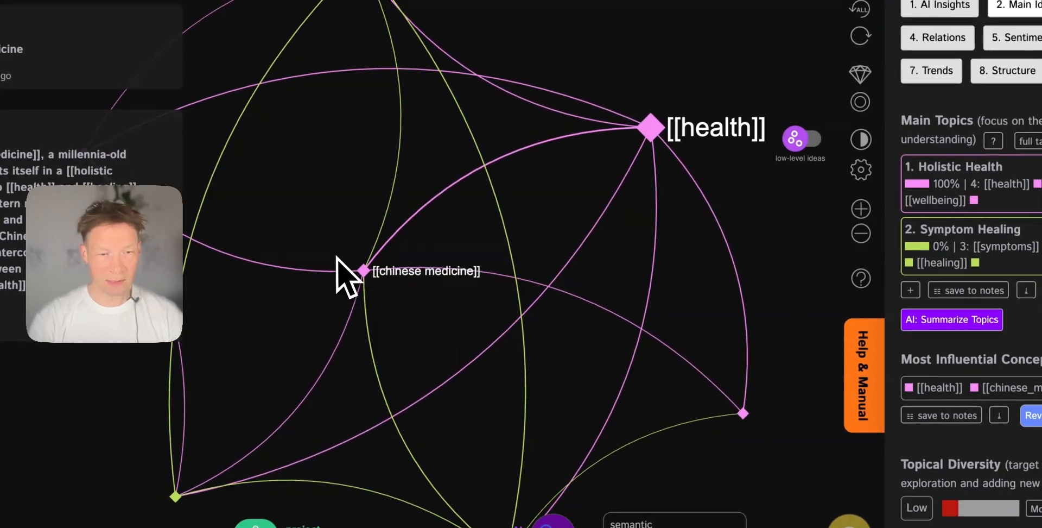
Filter the graph to [[chinese medicine]] and [[symptoms]] and generate an AI idea about a digital health platform
left_click_drag(345, 272, 451, 259)
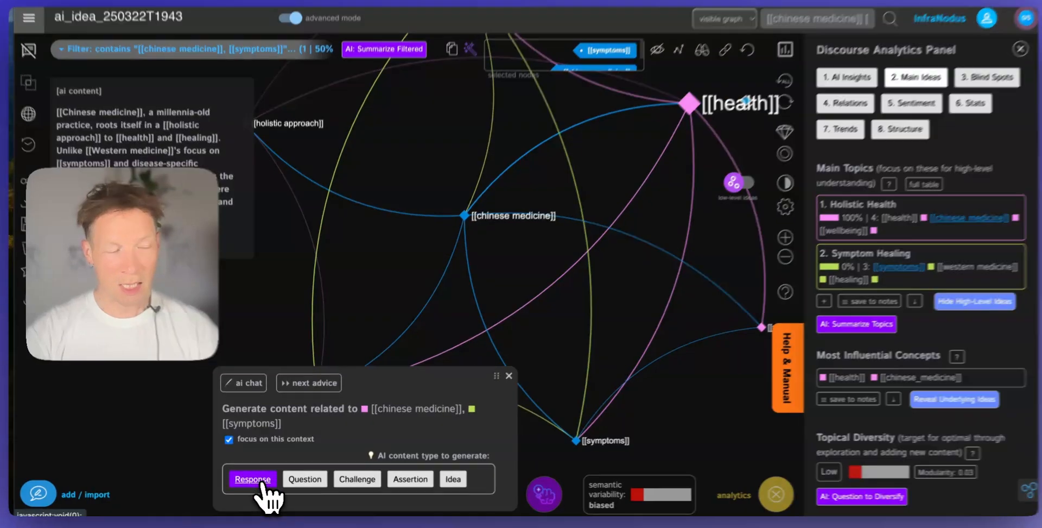
left_click(252, 479)
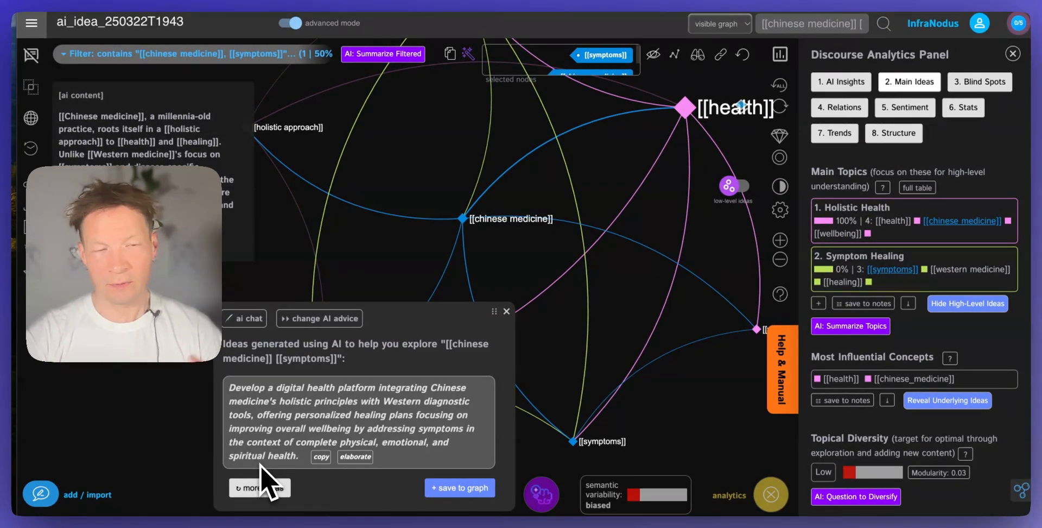
mouse_move(313, 465)
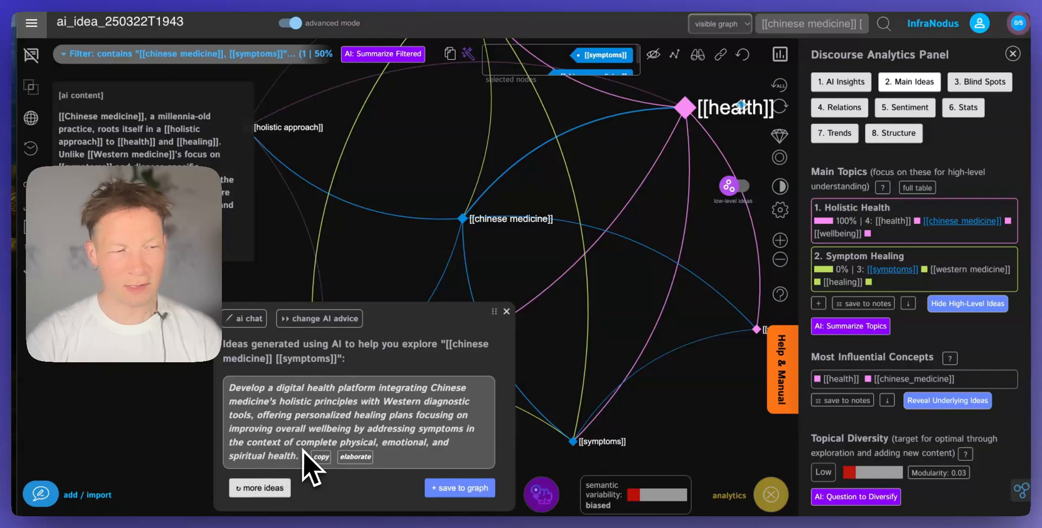
mouse_move(386, 419)
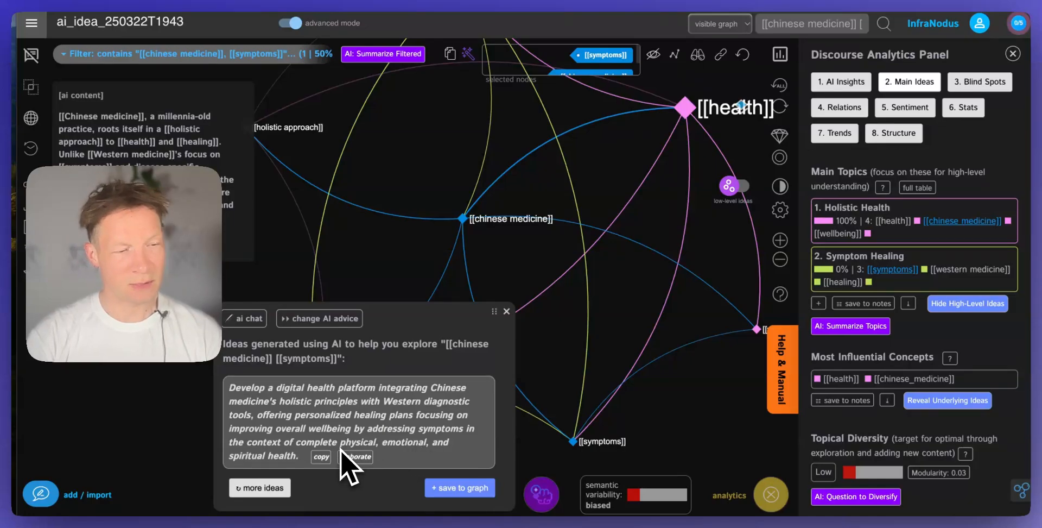
mouse_move(313, 473)
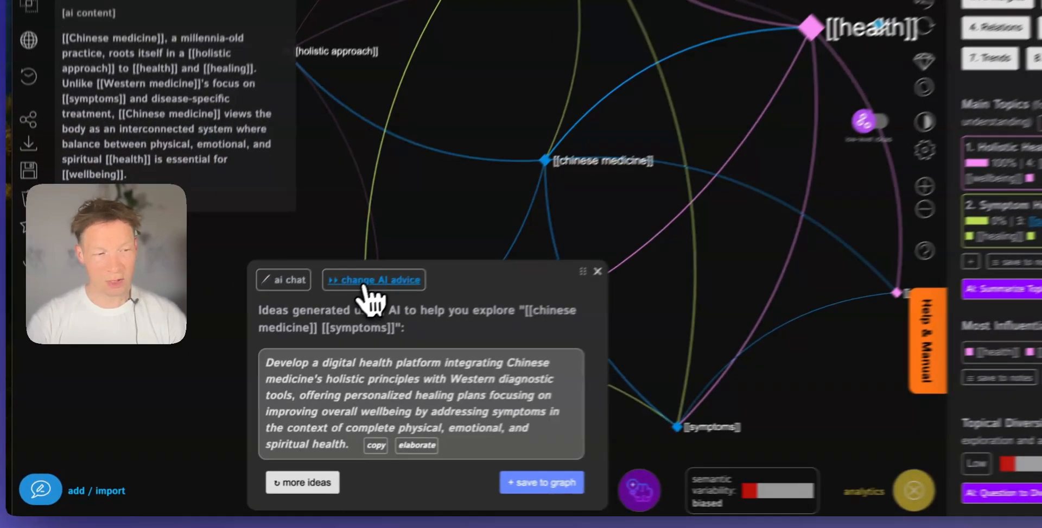
Switch the AI advice to Response, select a passage on treating symptoms and save it to the graph
left_click(373, 279)
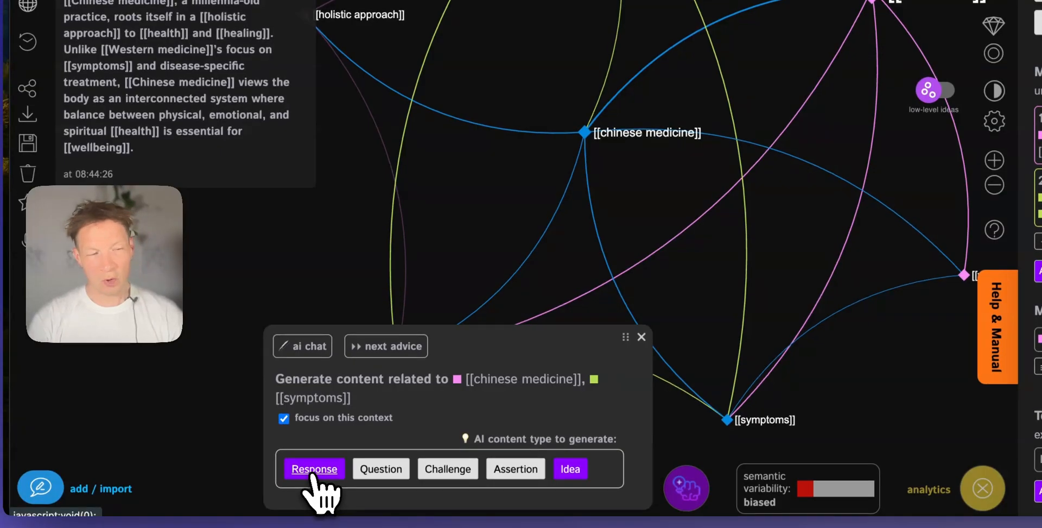
left_click(314, 469)
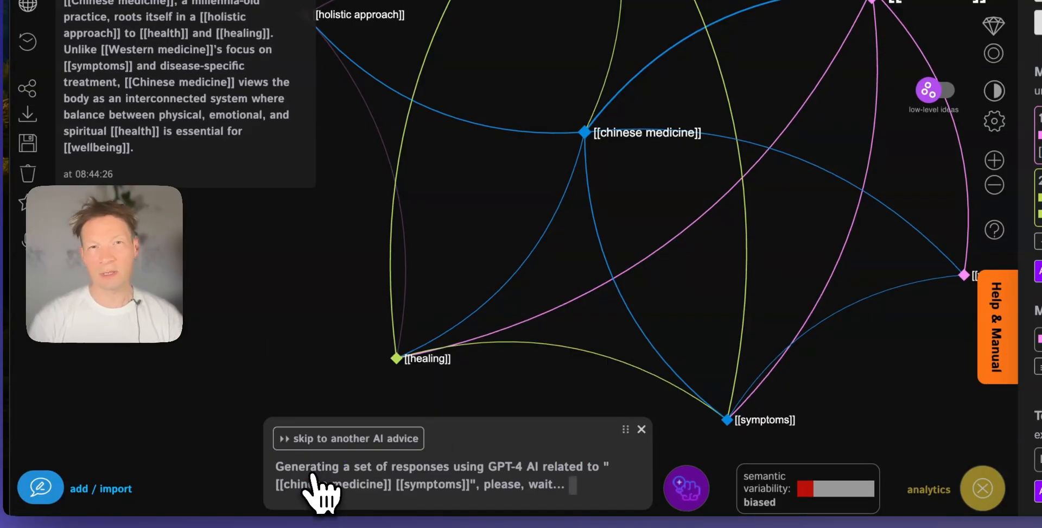
left_click(928, 488)
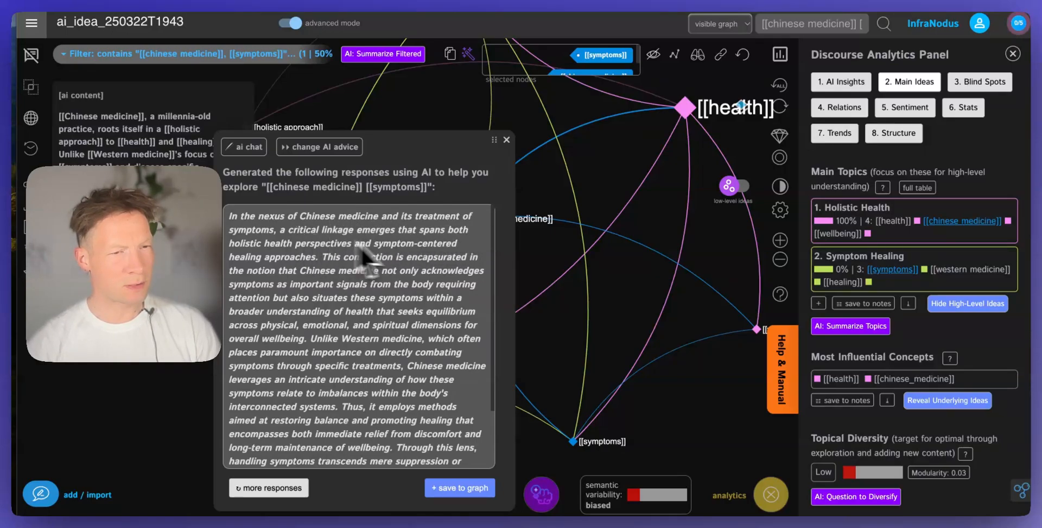
mouse_move(323, 289)
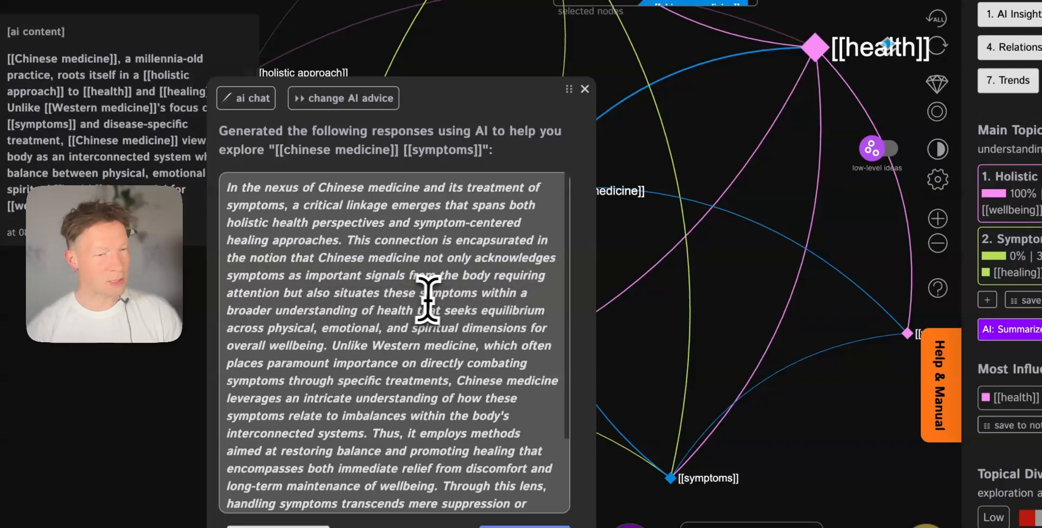
mouse_move(432, 320)
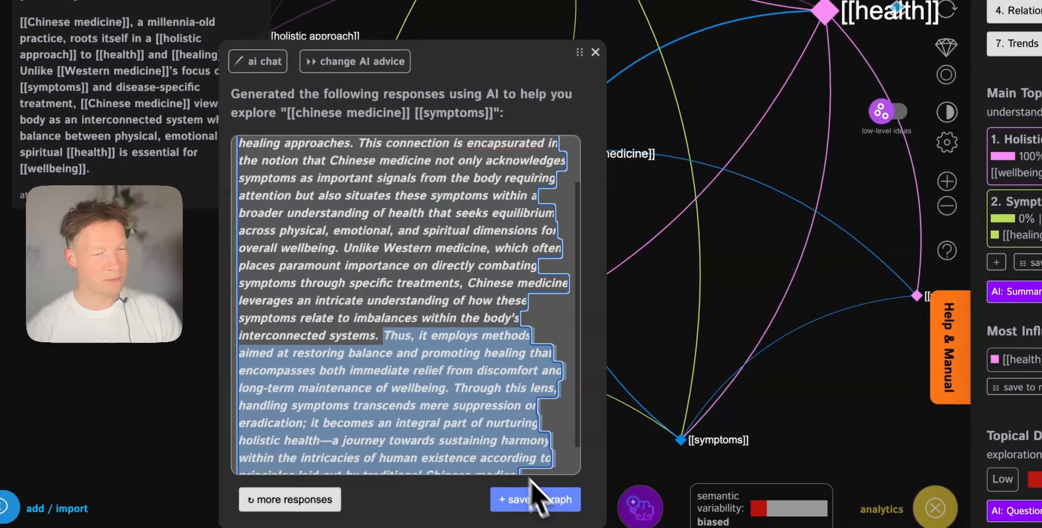
scroll("down", 3)
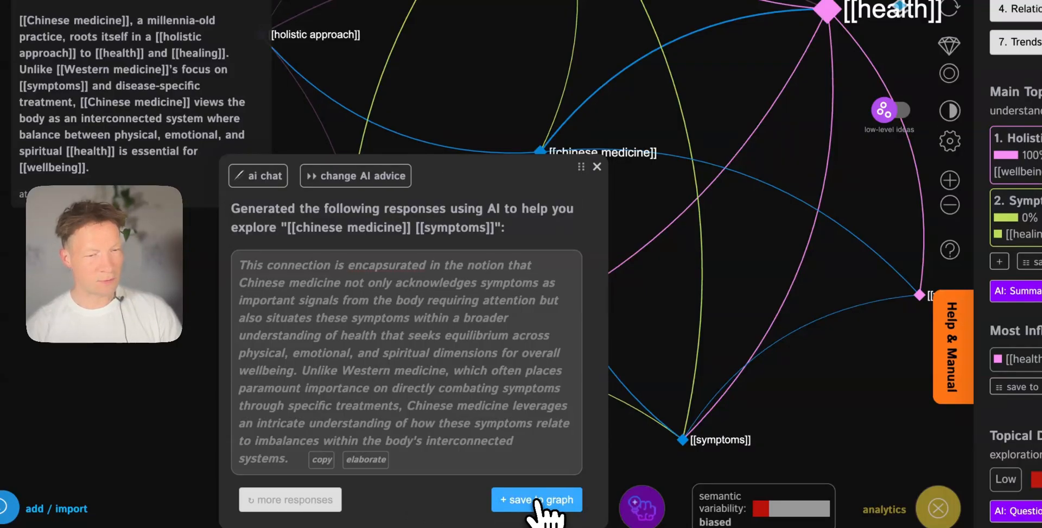
left_click(535, 499)
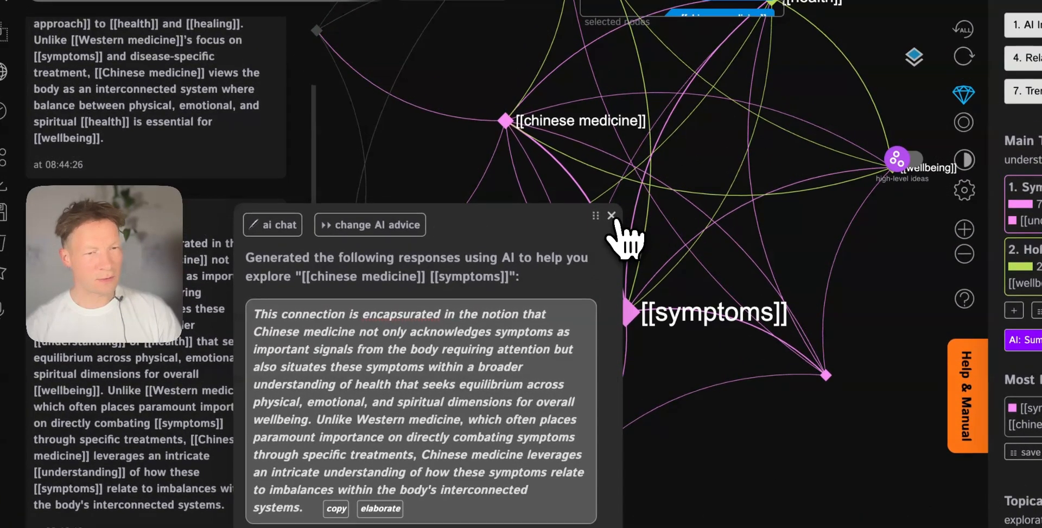
Close the AI panel and focus the graph on [[western medicine]] and [[holistic approach]]
left_click(610, 216)
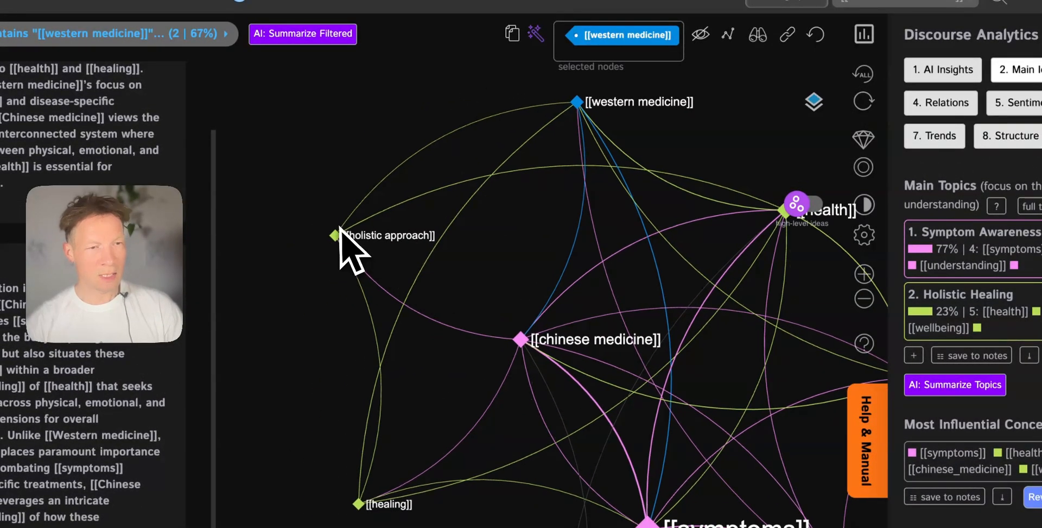
left_click(335, 234)
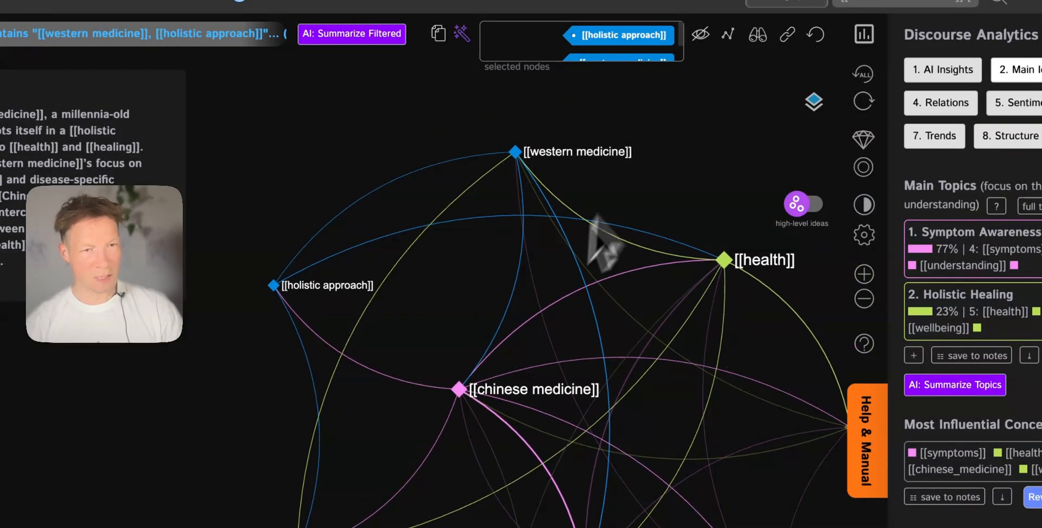
left_click(606, 486)
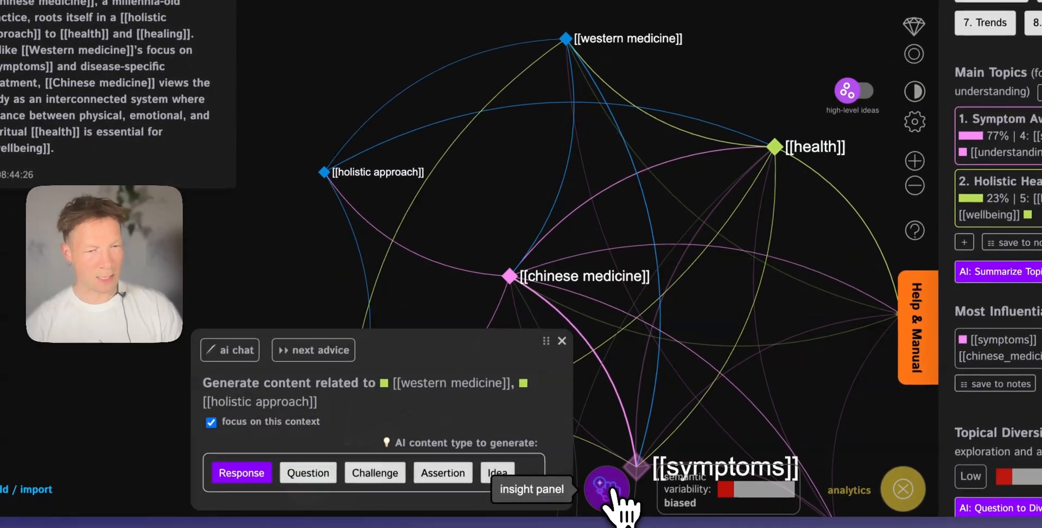
left_click(241, 472)
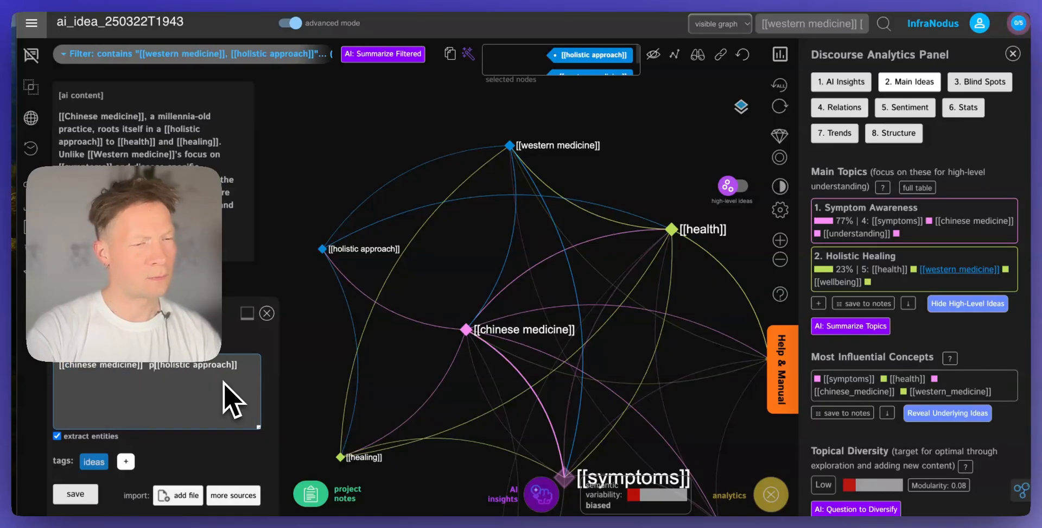
Write and save a note that chinese medicine 'promotes [[holistic approach]] to' health, then close the editor
type("promotes [[holistic approach]] to")
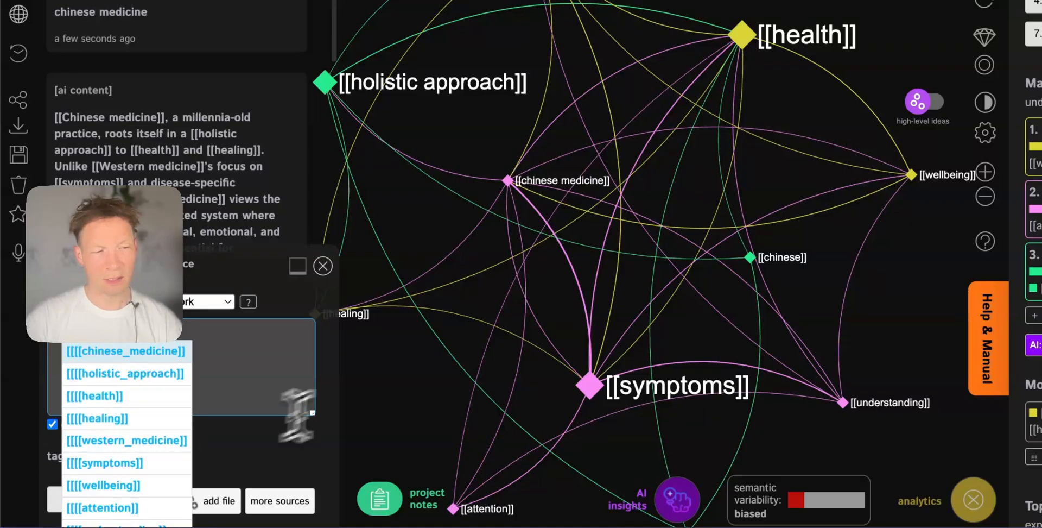
mouse_move(303, 306)
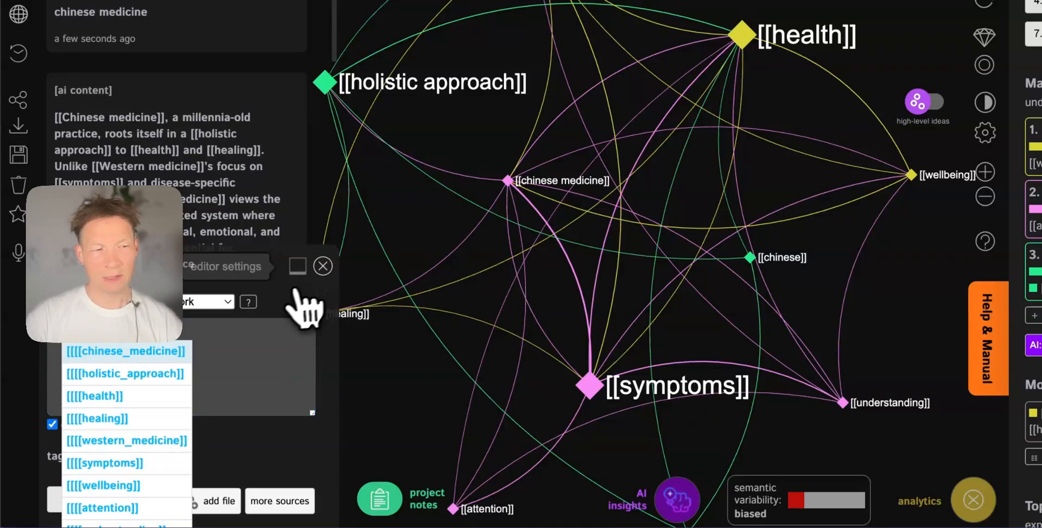
left_click(324, 266)
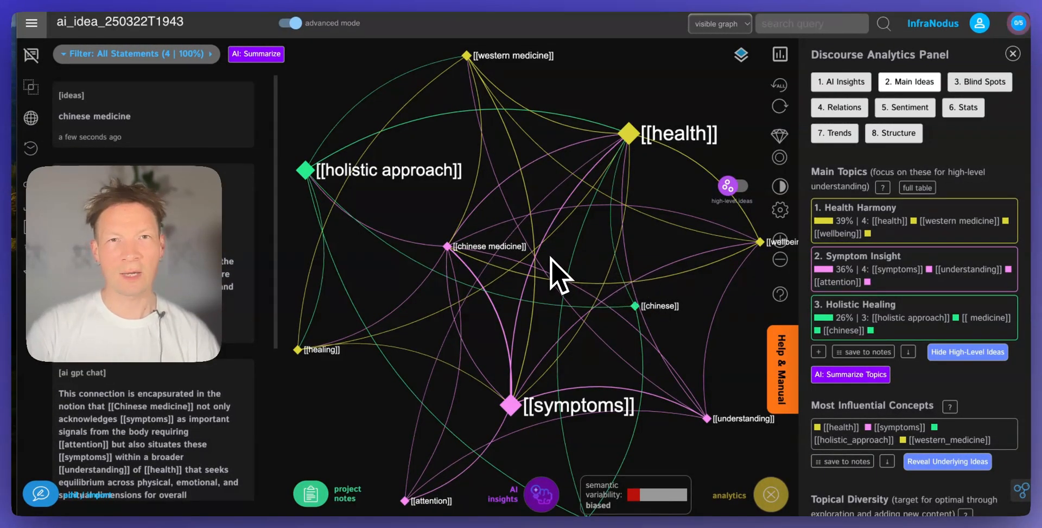
mouse_move(570, 349)
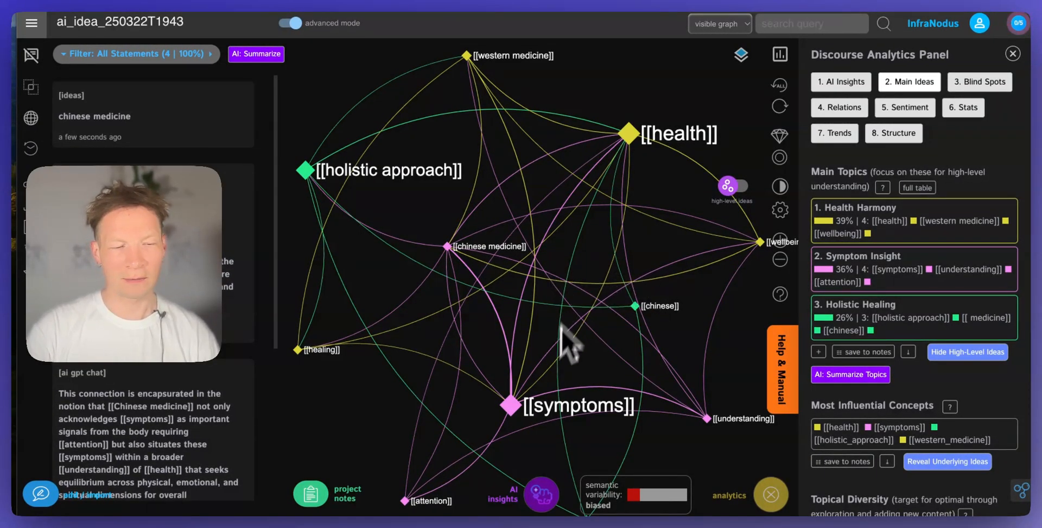
mouse_move(382, 482)
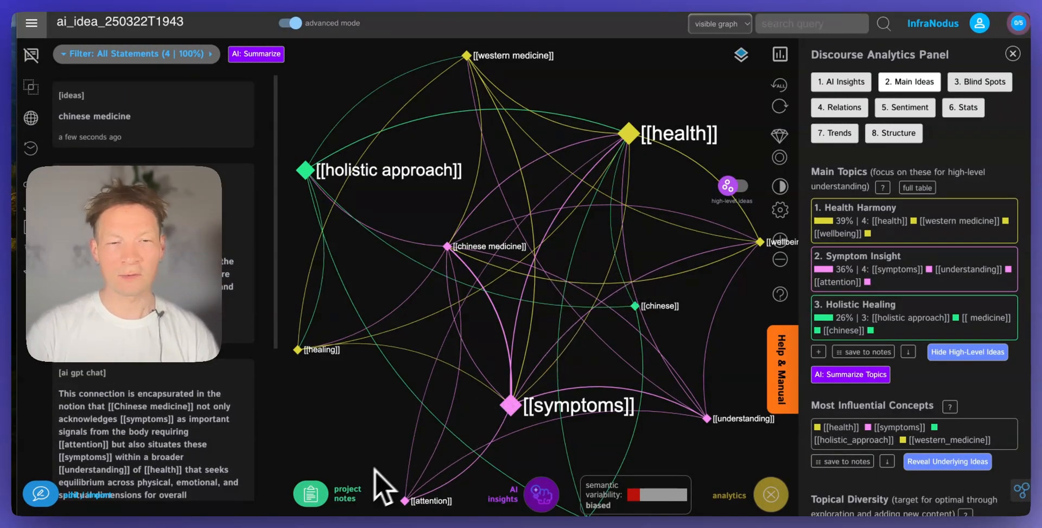